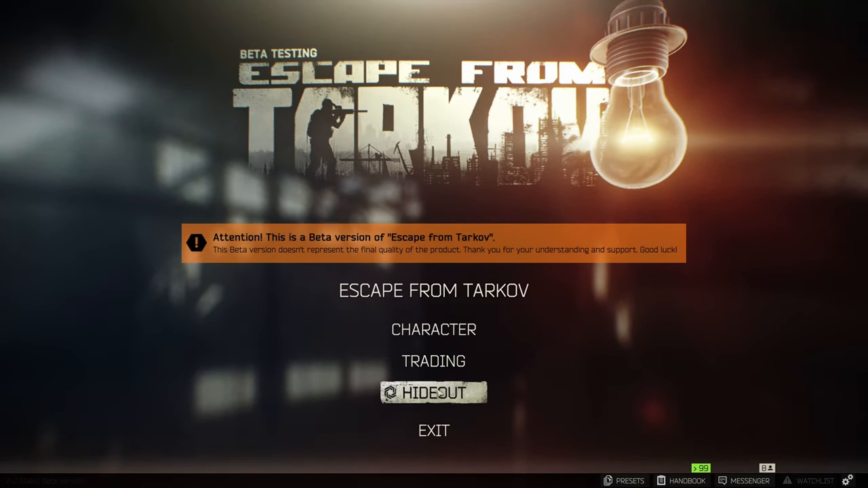
- Enter the Hideout from the main menu and show the overview map of all module icons
click(433, 392)
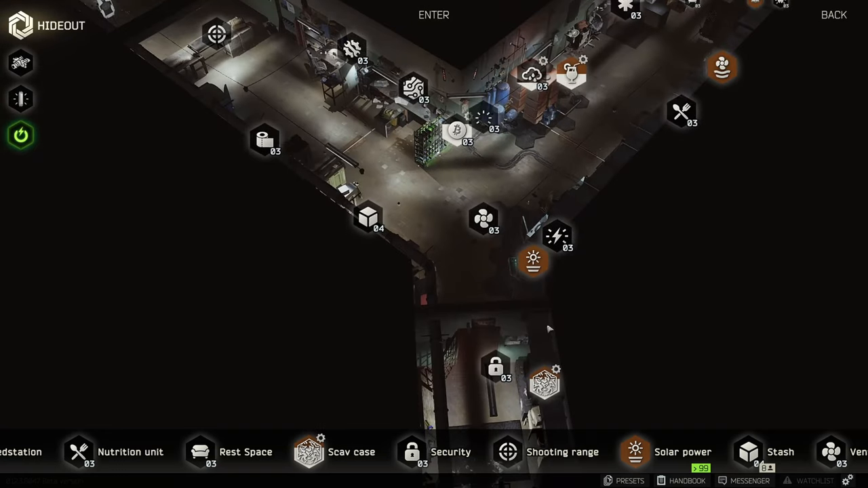
mouse_move(576, 339)
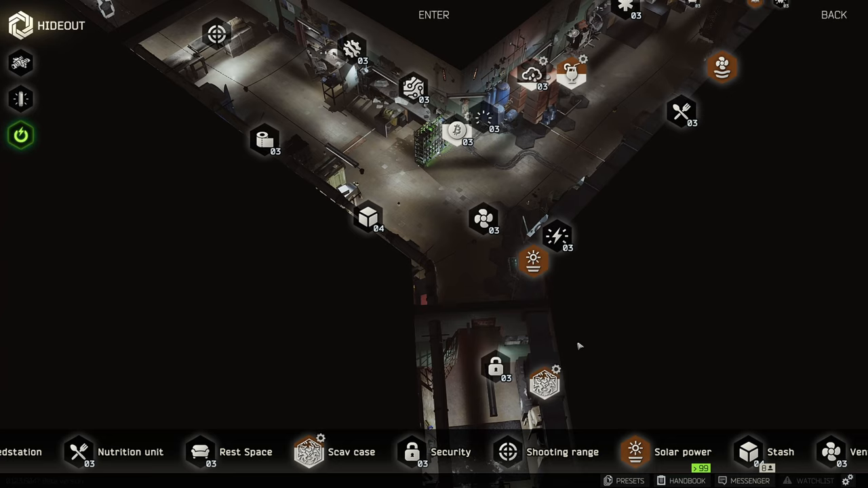
mouse_move(461, 132)
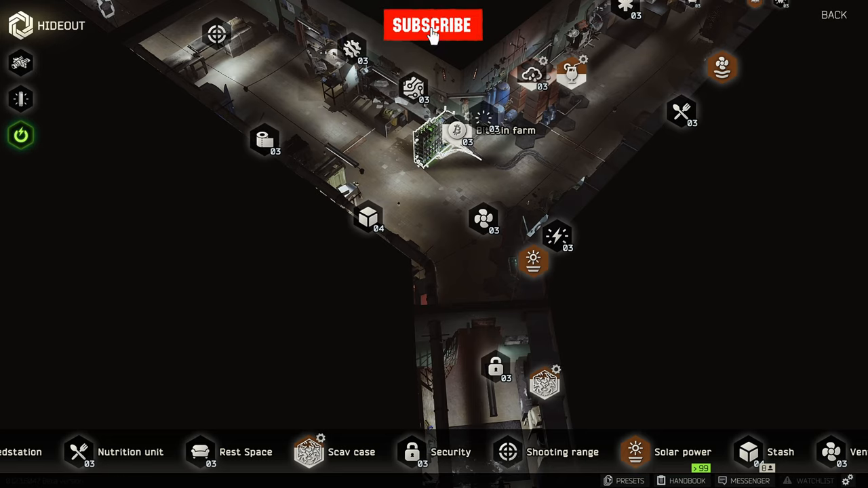
click(432, 25)
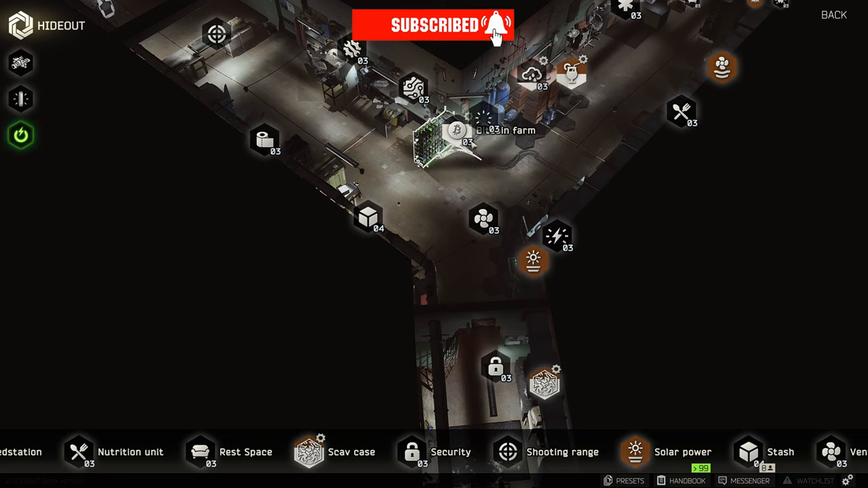
mouse_move(557, 236)
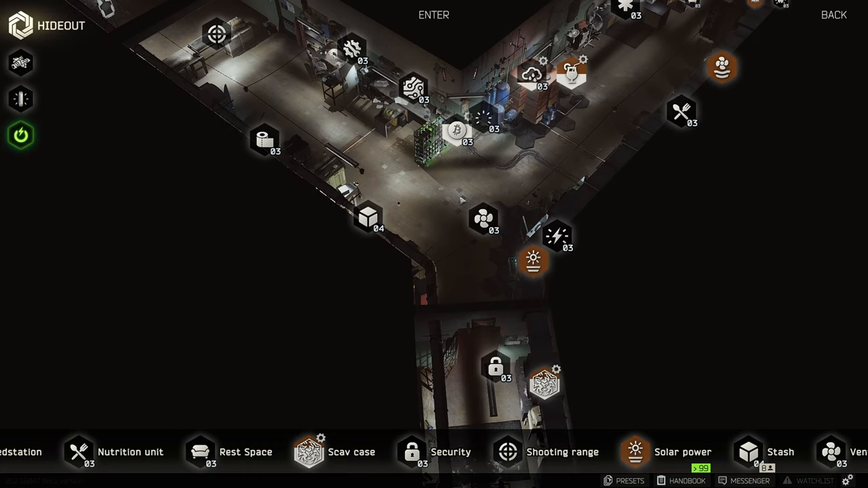
mouse_move(557, 236)
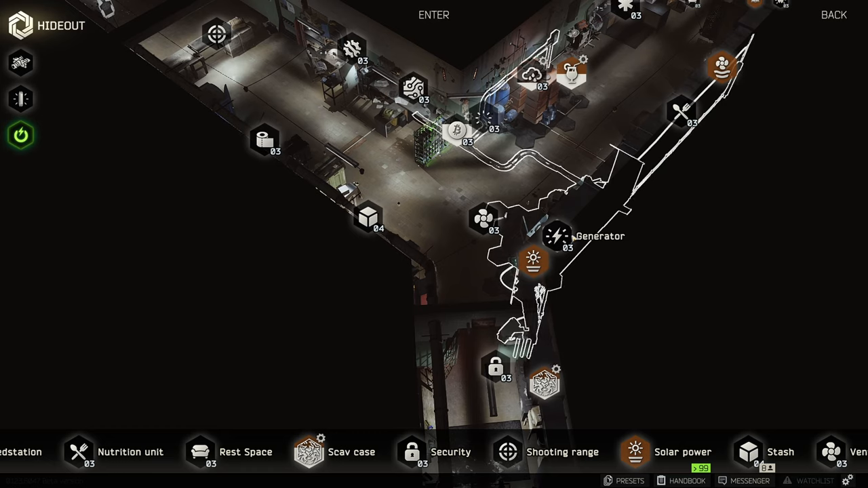
mouse_move(488, 121)
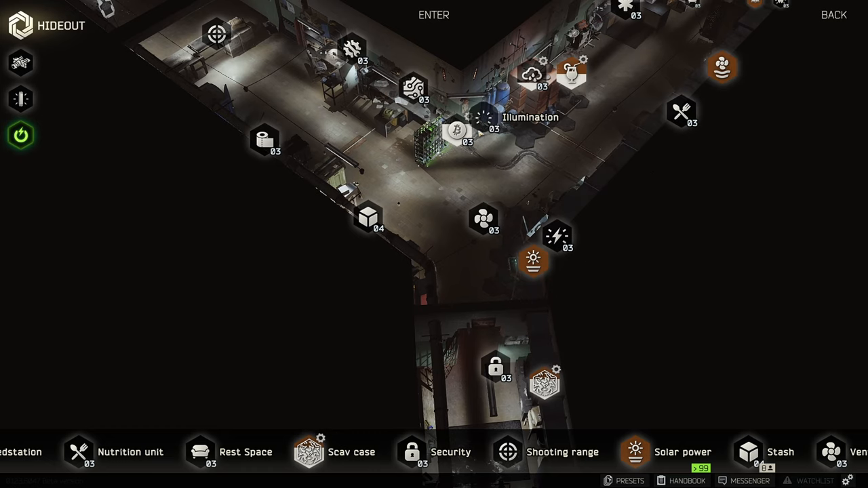
mouse_move(459, 130)
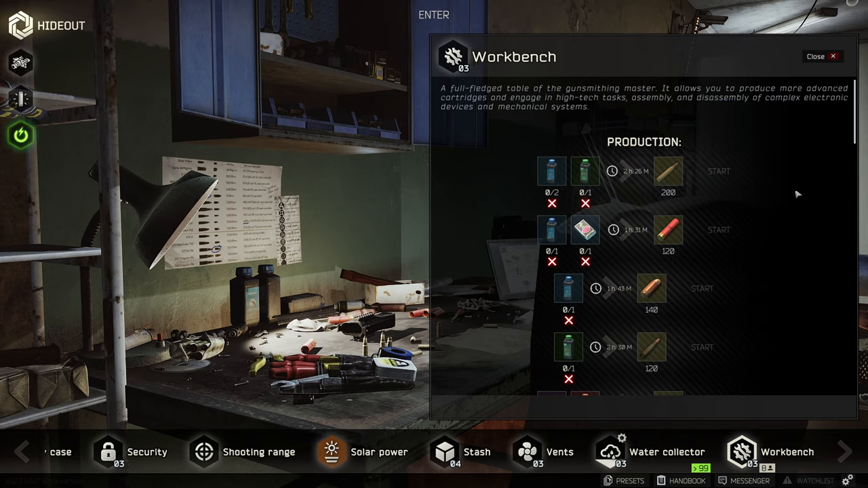
mouse_move(746, 198)
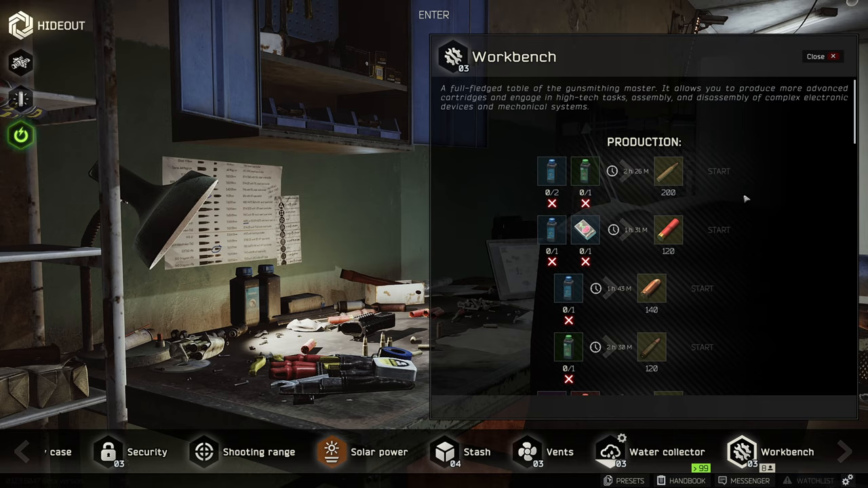
- Scroll the level-3 Workbench production list through its ammunition and printed circuit board recipes
scroll(down, 3)
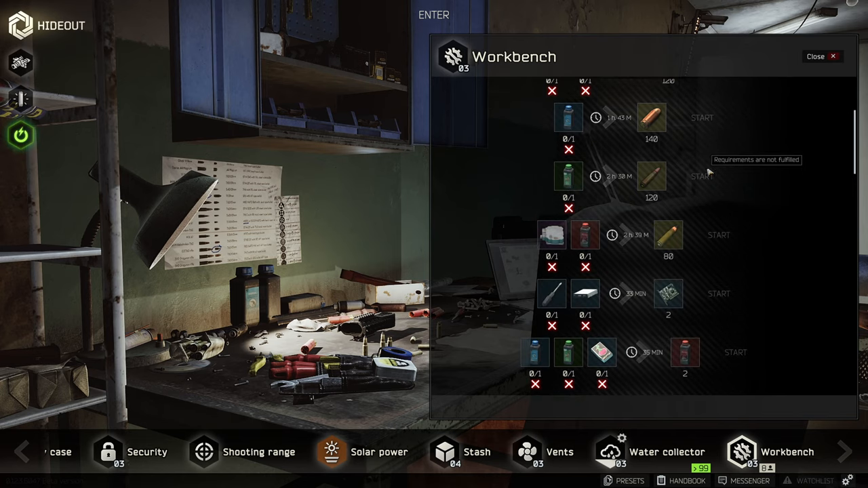
scroll(up, 3)
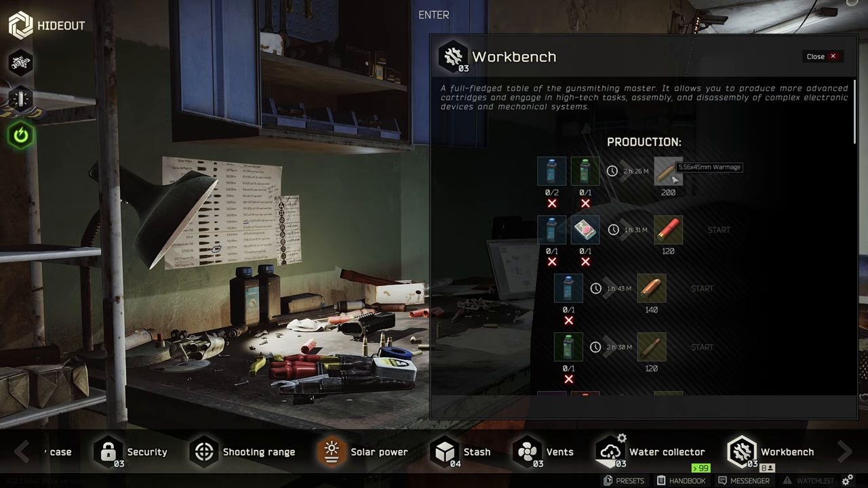
mouse_move(732, 185)
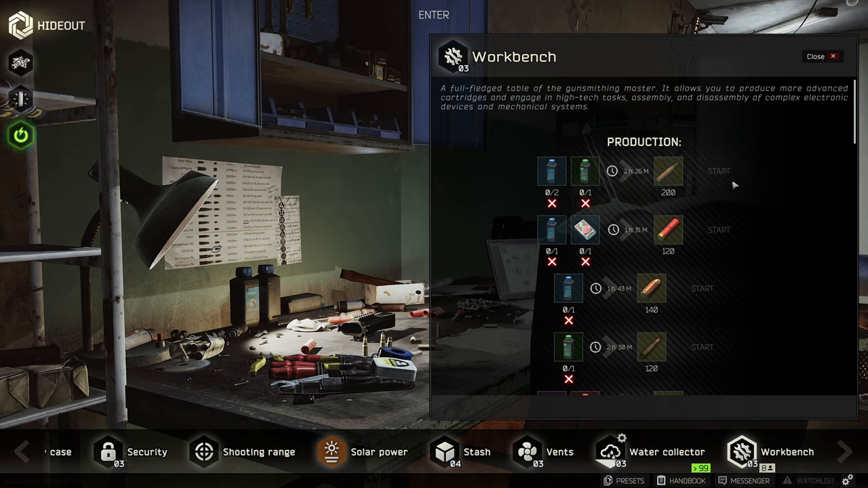
mouse_move(718, 170)
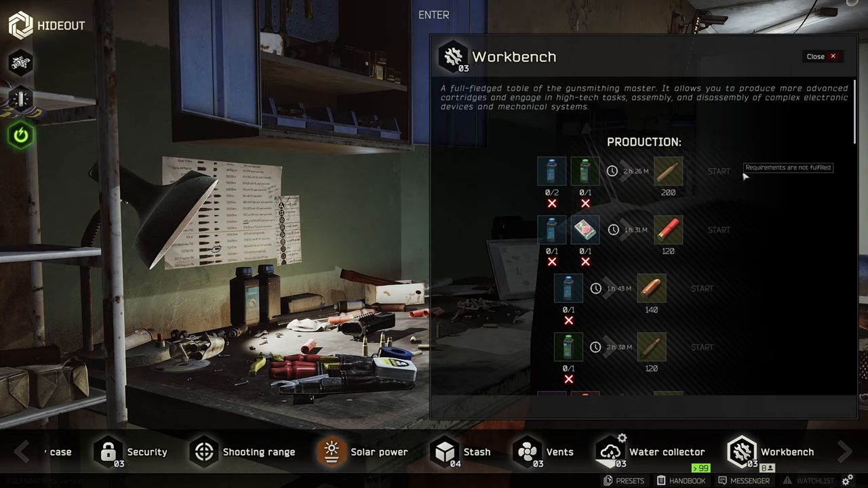
mouse_move(683, 182)
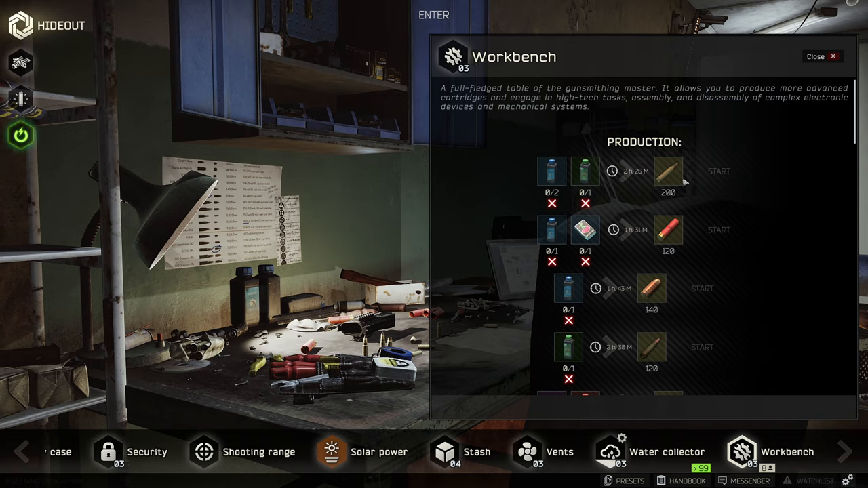
mouse_move(630, 172)
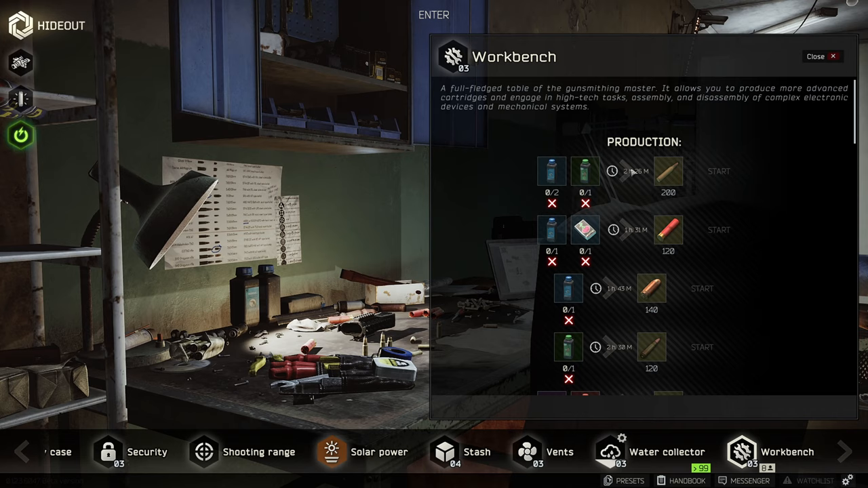
mouse_move(637, 189)
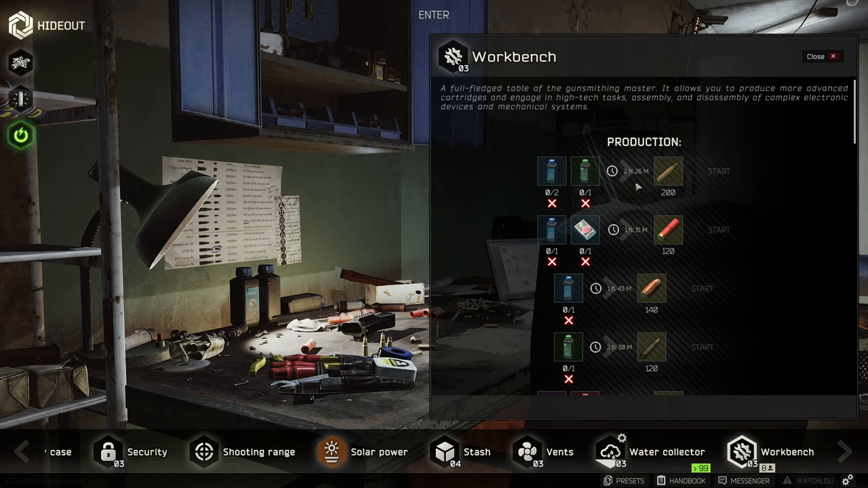
mouse_move(630, 294)
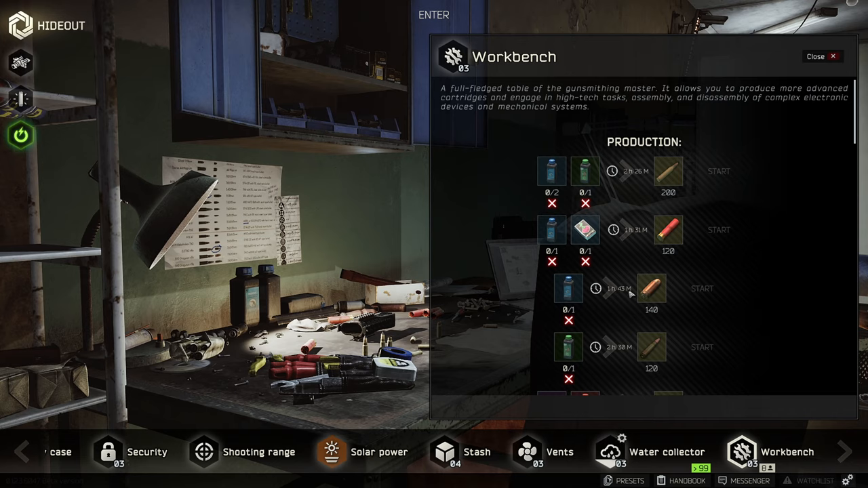
mouse_move(650, 288)
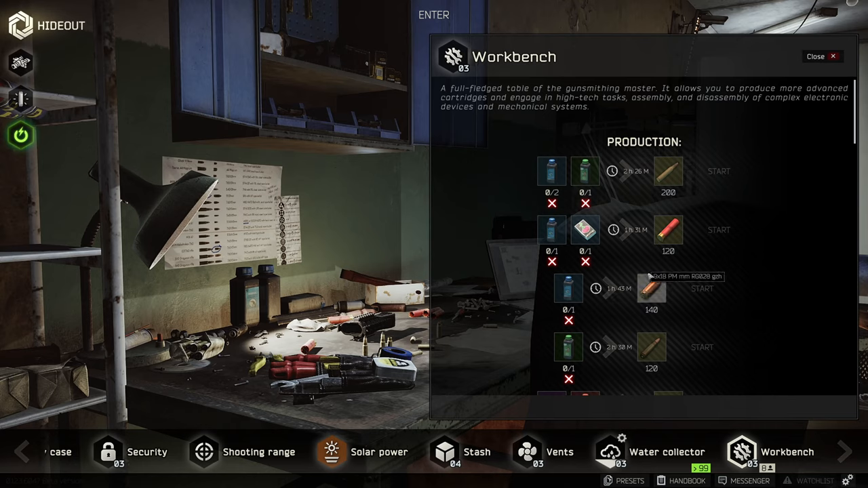
scroll(down, 3)
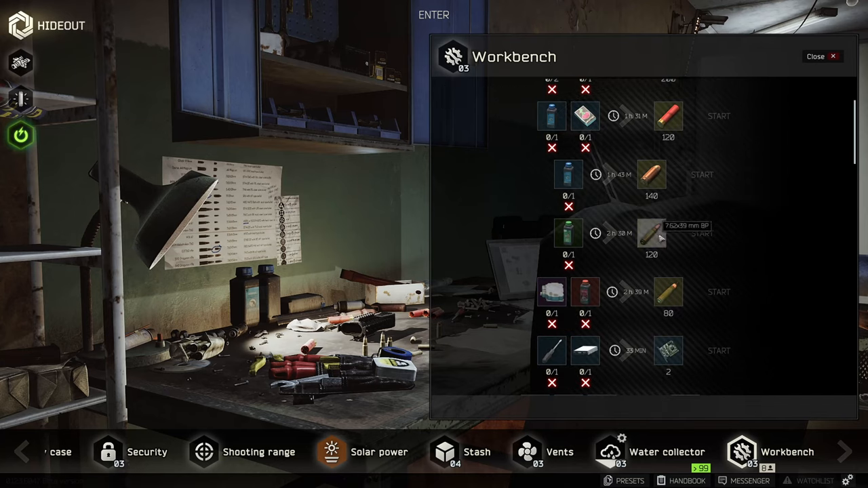
scroll(down, 3)
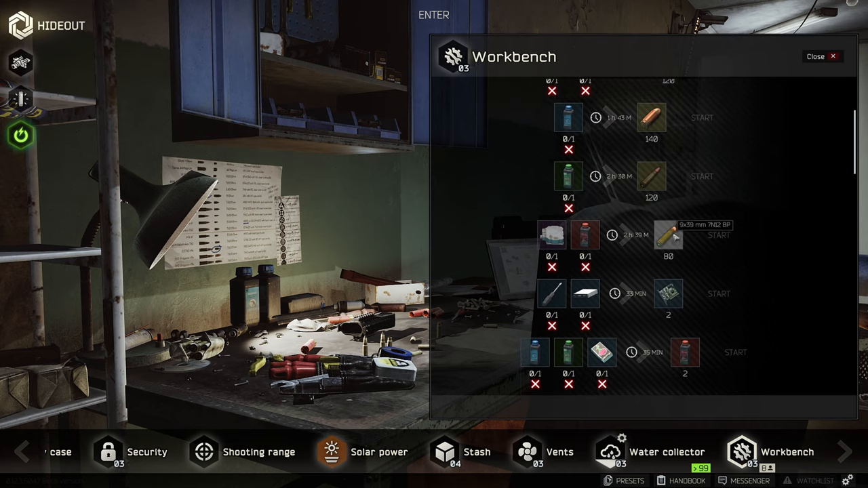
scroll(down, 3)
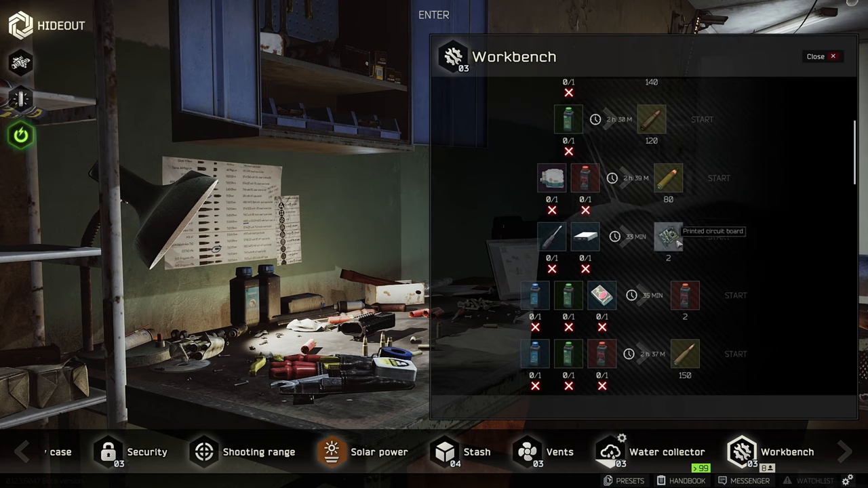
mouse_move(668, 241)
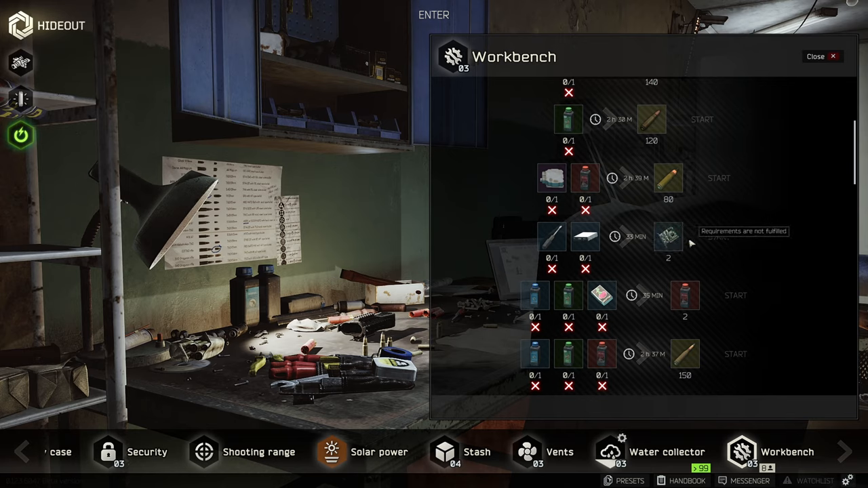
scroll(down, 3)
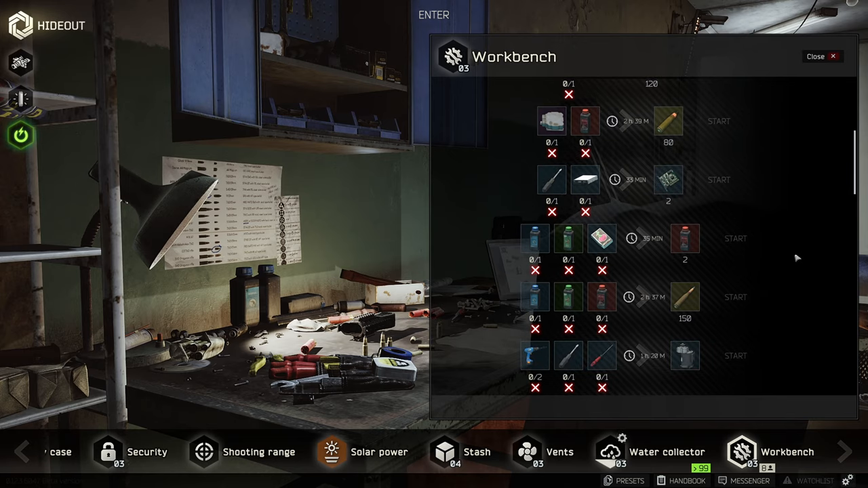
mouse_move(794, 250)
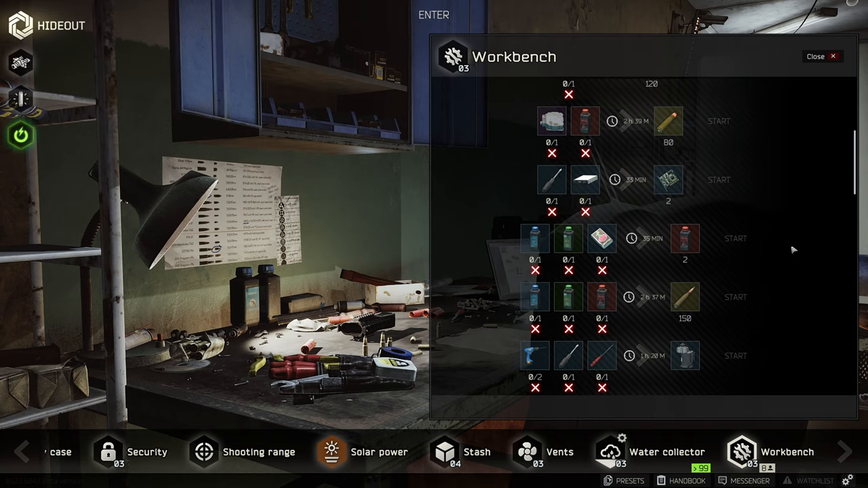
scroll(down, 3)
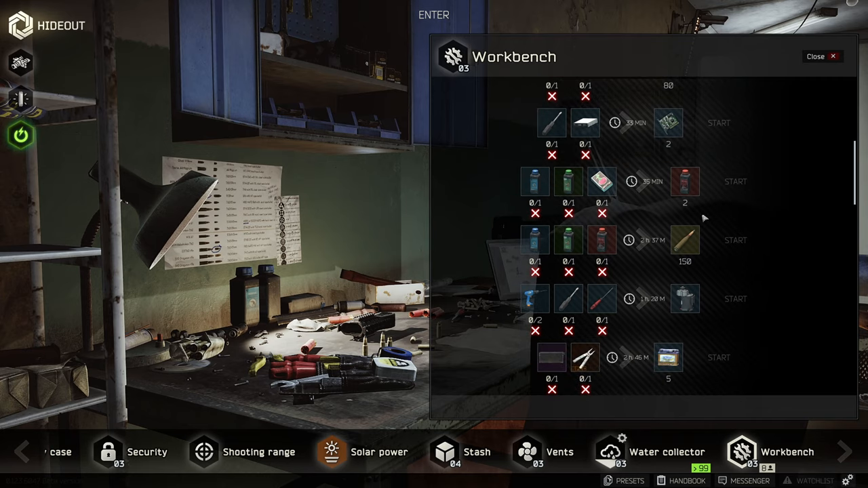
mouse_move(685, 241)
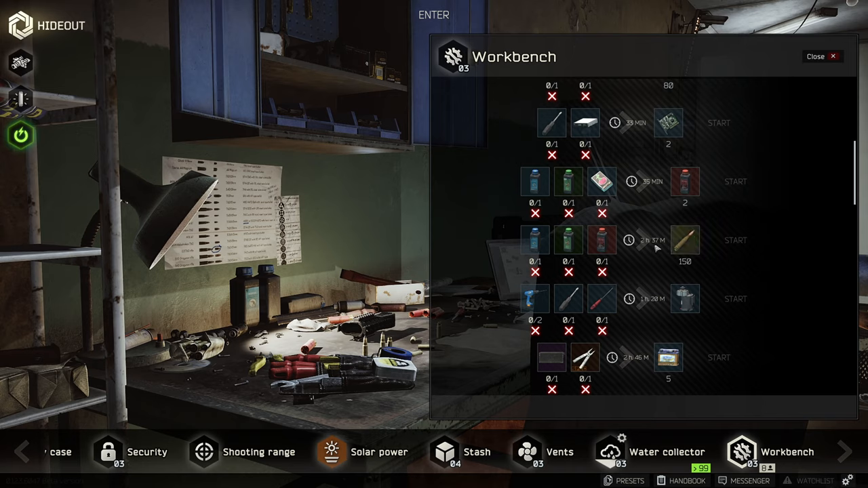
scroll(down, 3)
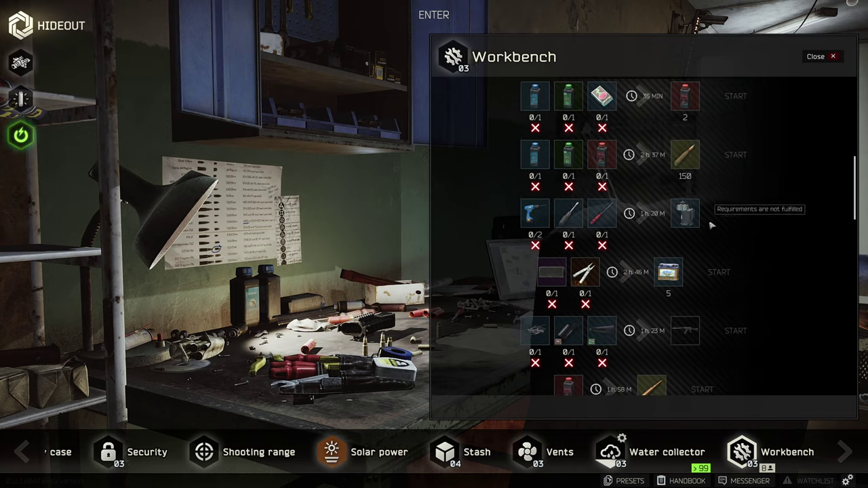
mouse_move(668, 272)
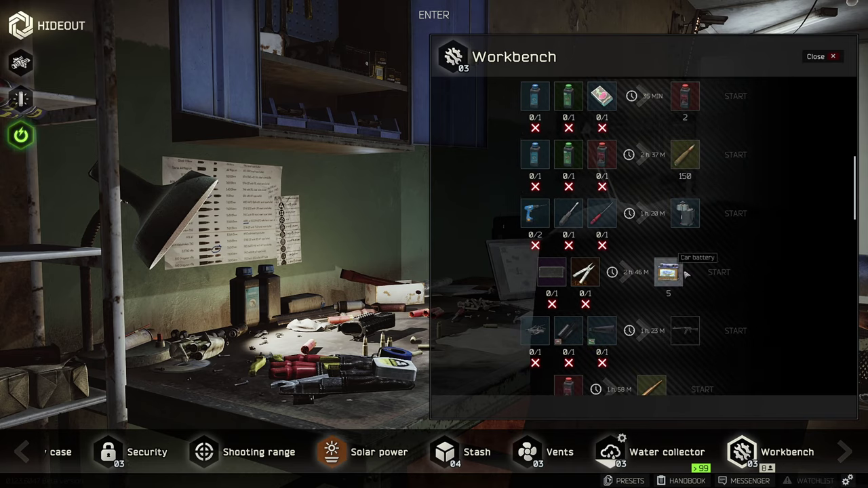
scroll(down, 3)
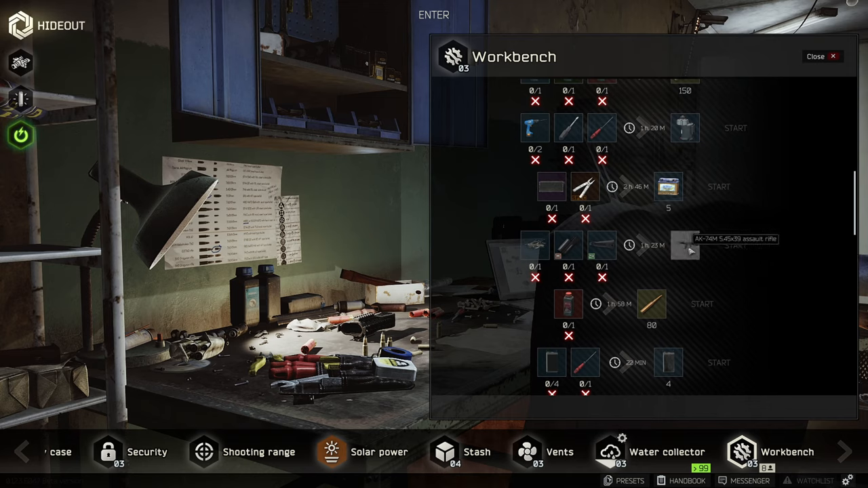
scroll(down, 3)
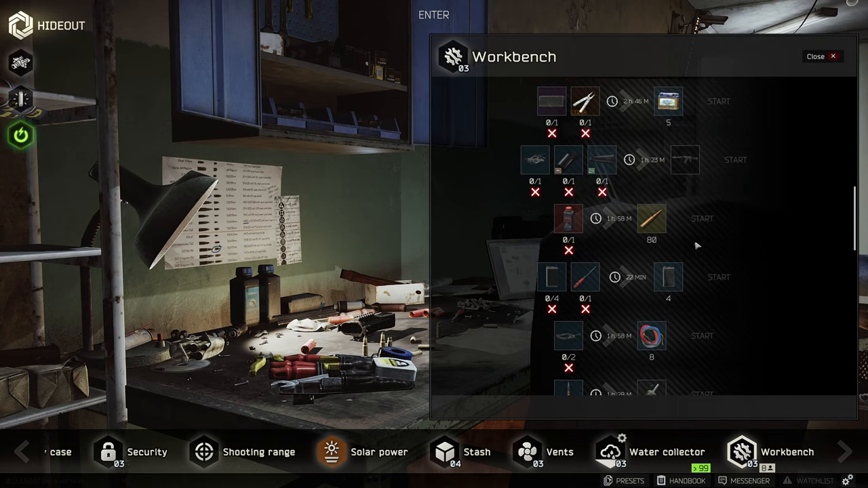
scroll(down, 3)
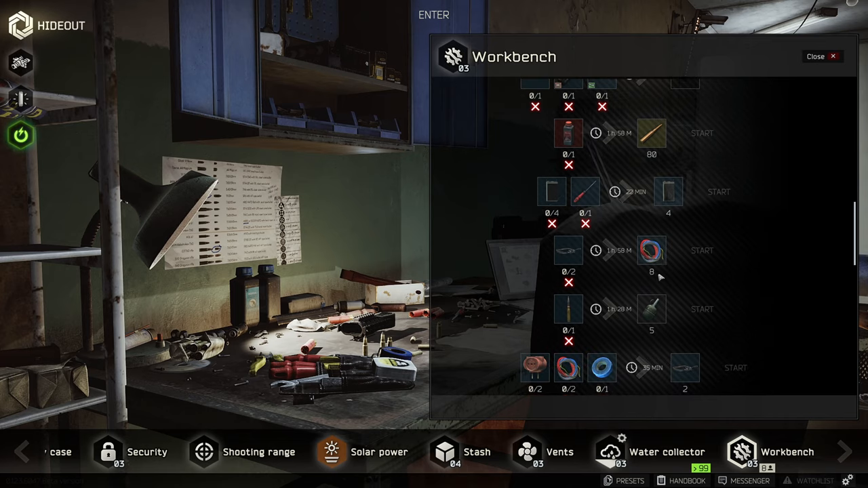
mouse_move(661, 272)
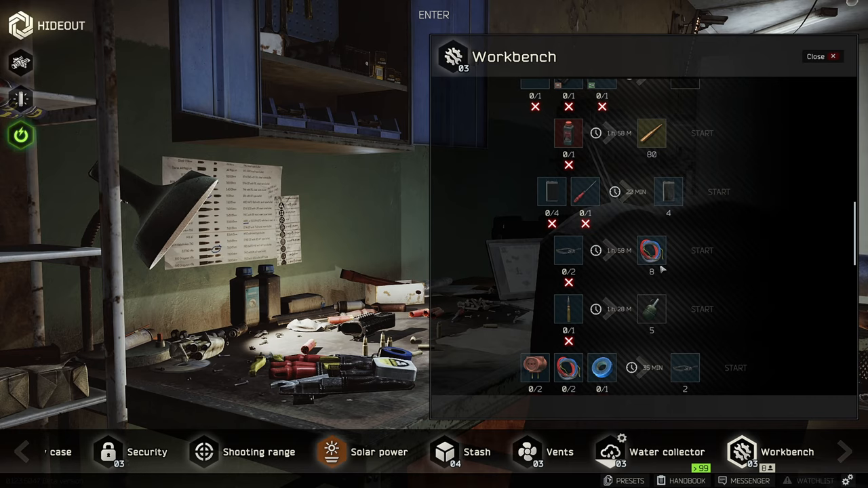
scroll(down, 3)
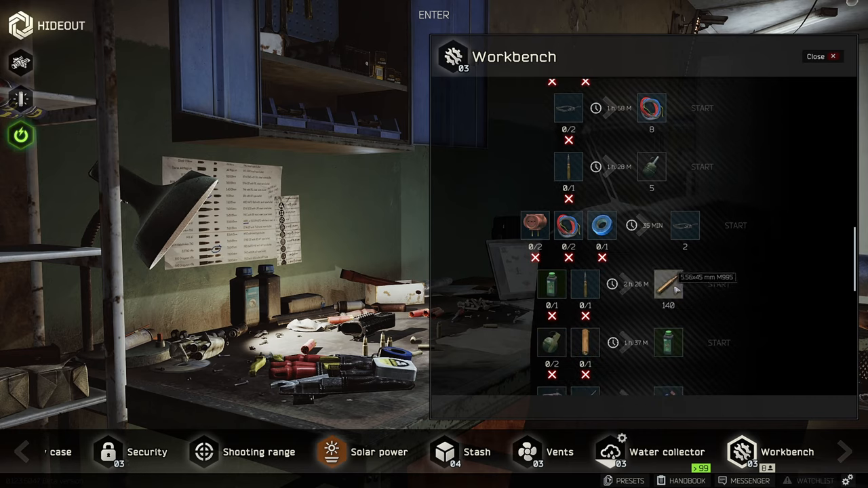
mouse_move(683, 304)
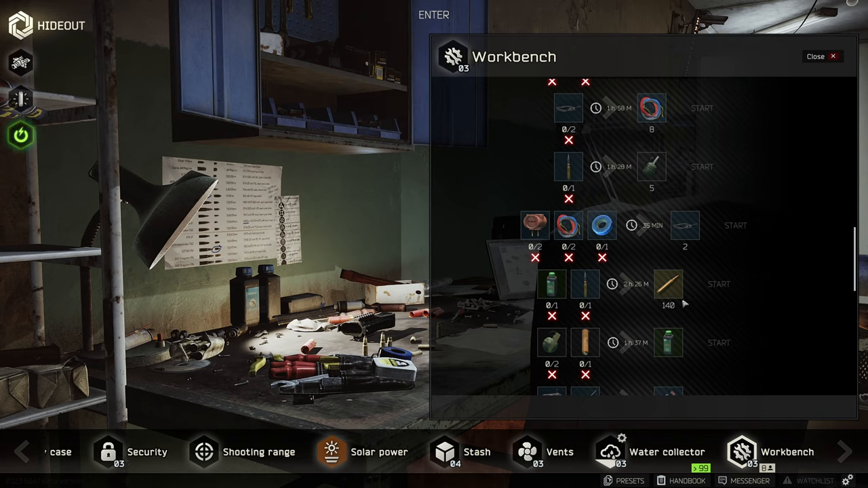
mouse_move(585, 283)
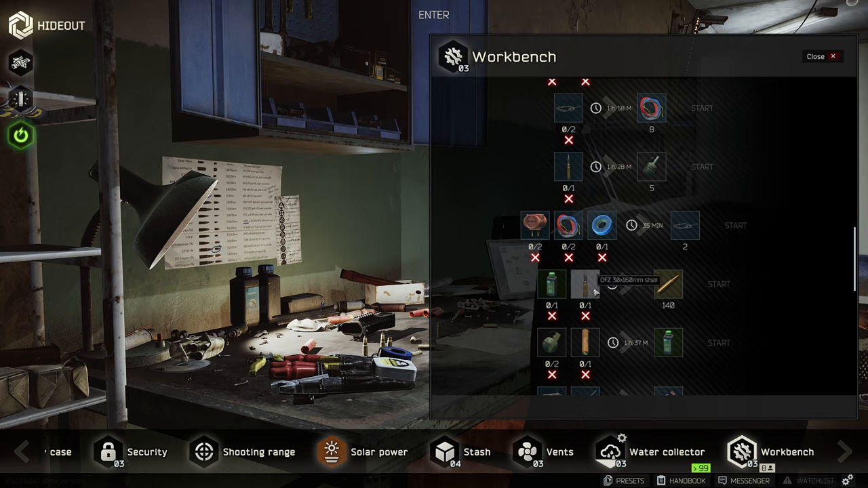
mouse_move(488, 291)
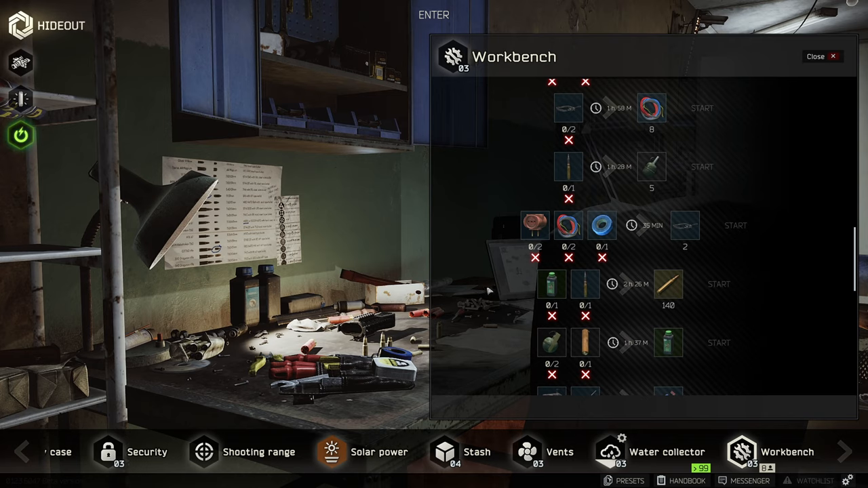
scroll(down, 3)
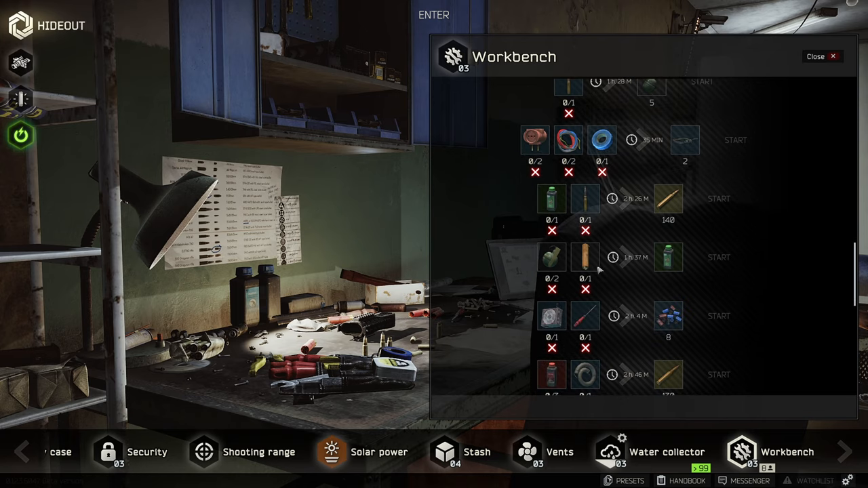
mouse_move(667, 258)
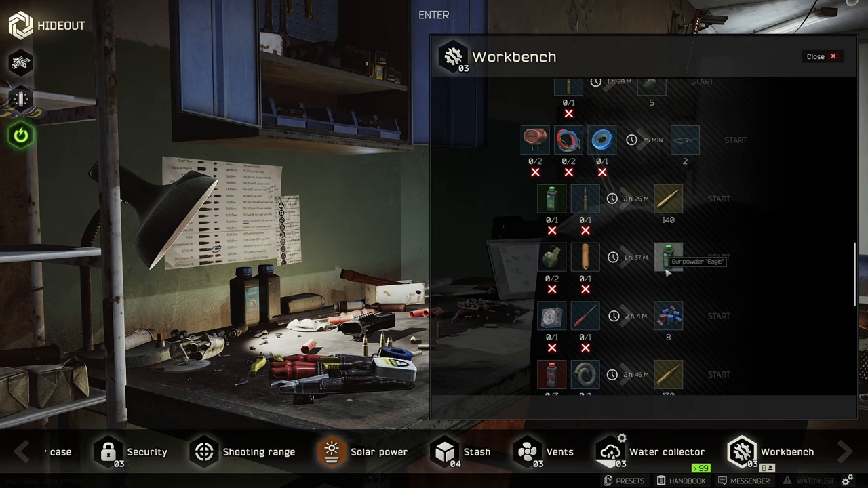
scroll(down, 3)
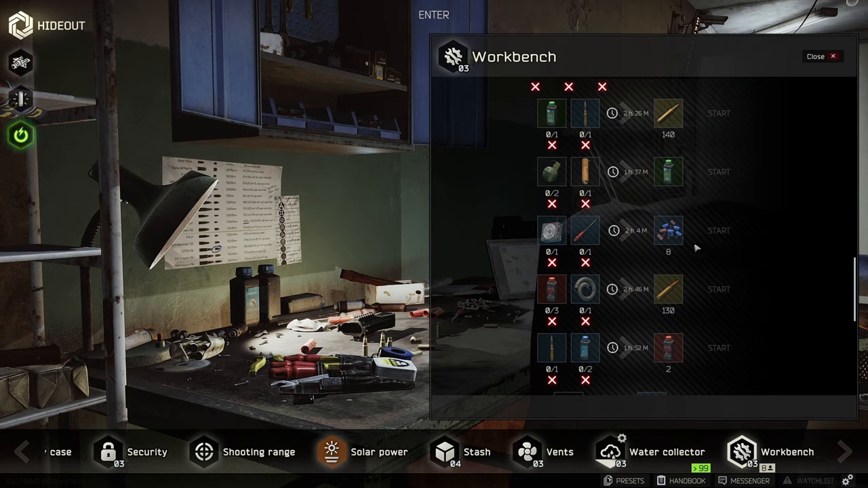
mouse_move(667, 231)
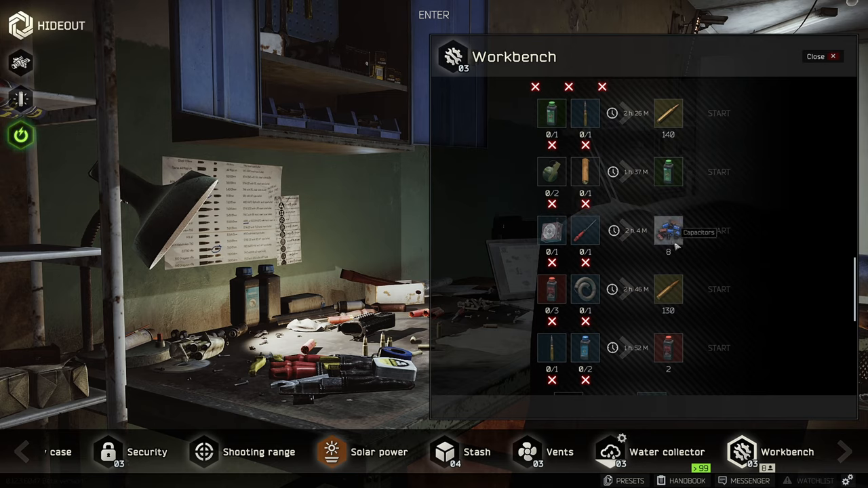
mouse_move(668, 289)
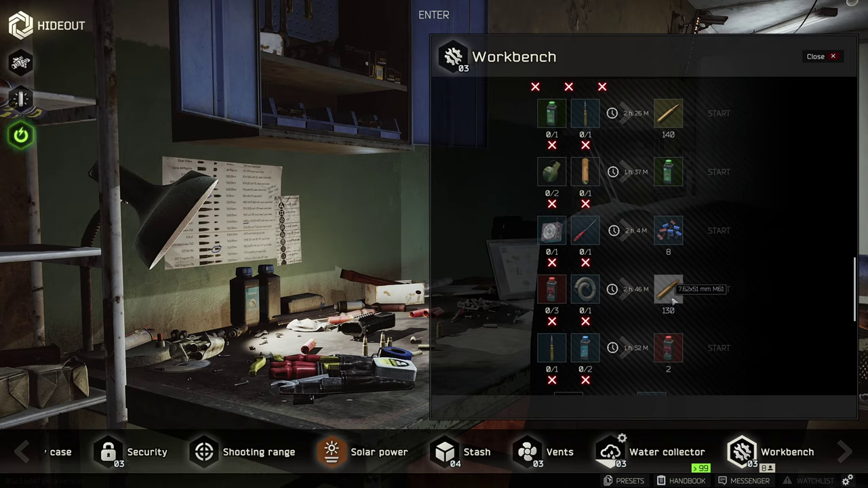
scroll(down, 3)
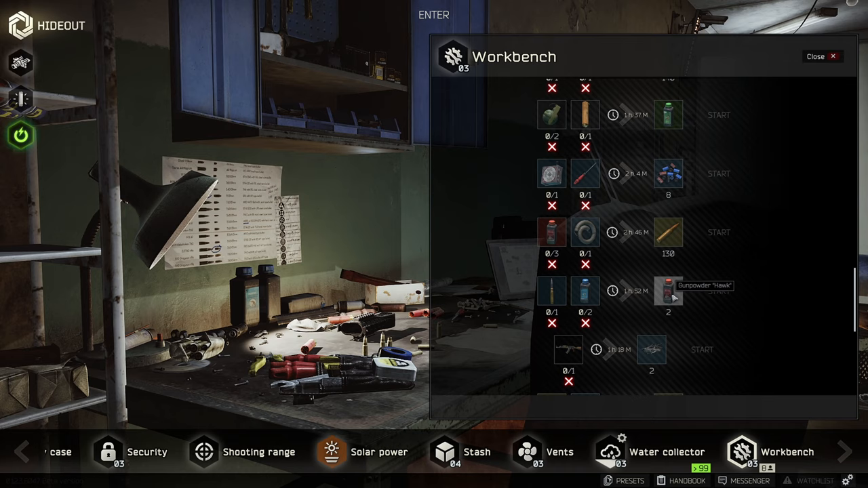
scroll(down, 3)
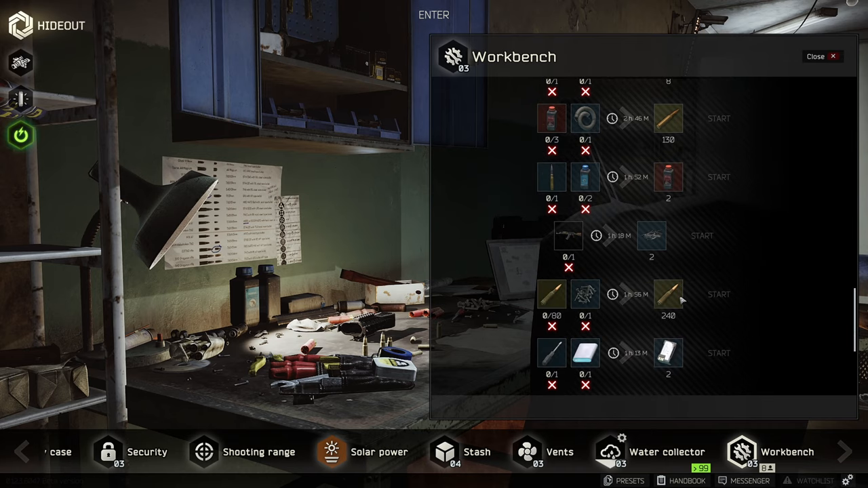
scroll(down, 3)
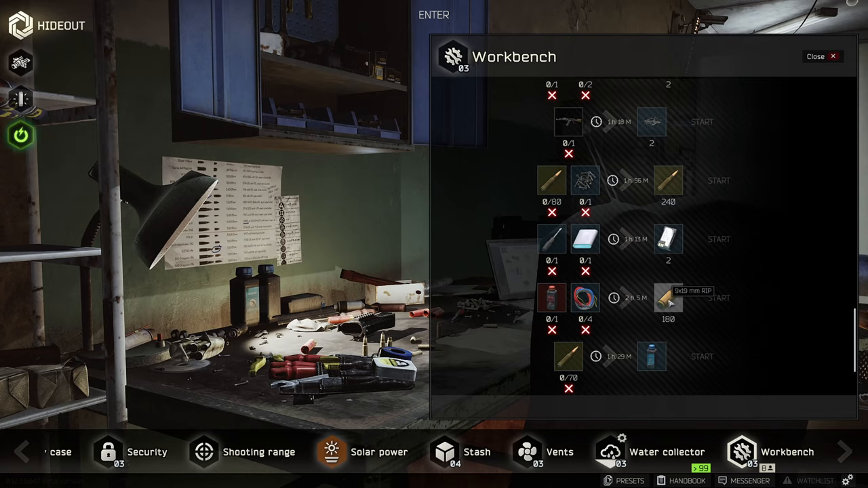
scroll(down, 3)
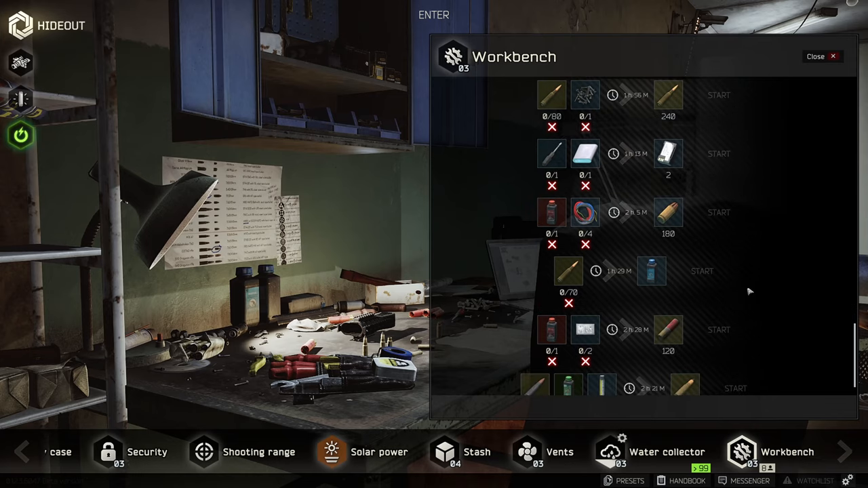
scroll(down, 3)
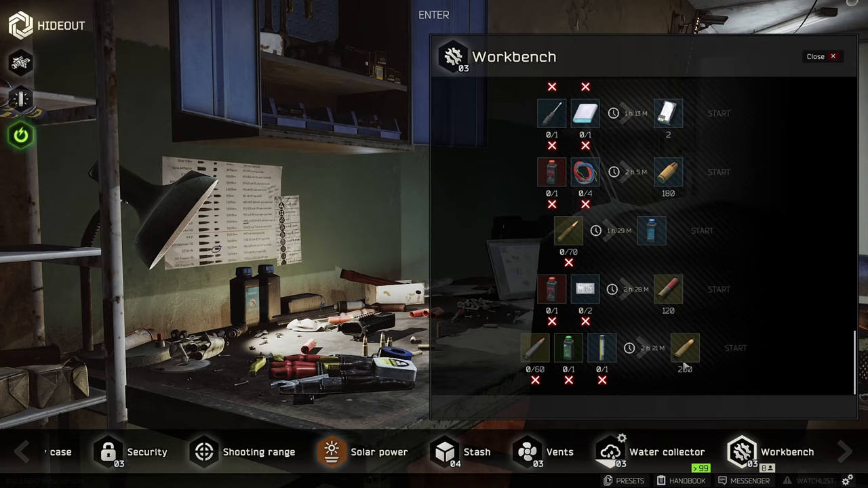
mouse_move(684, 348)
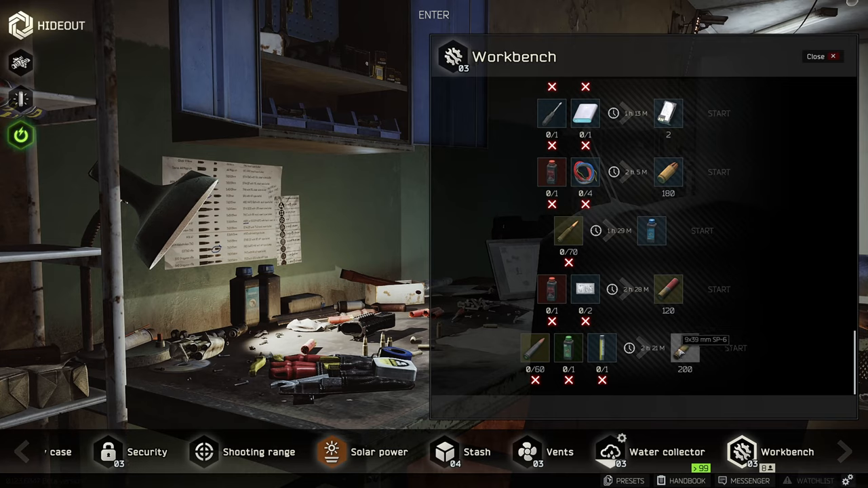
scroll(down, 3)
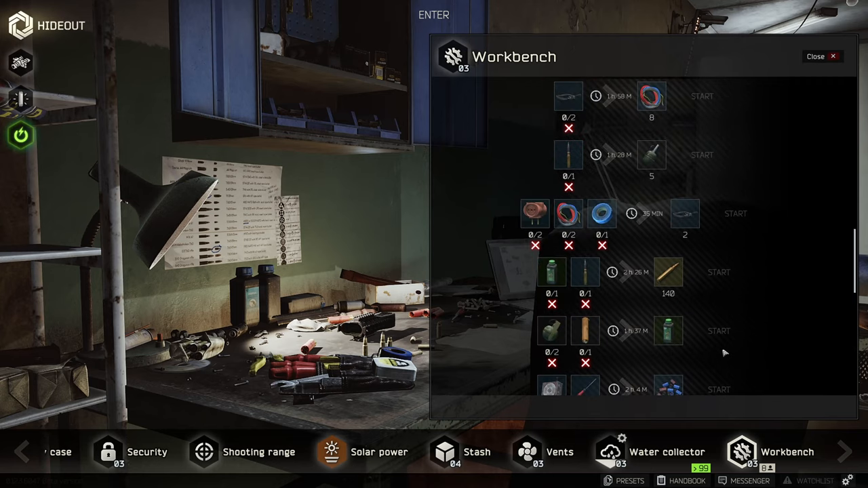
scroll(down, 3)
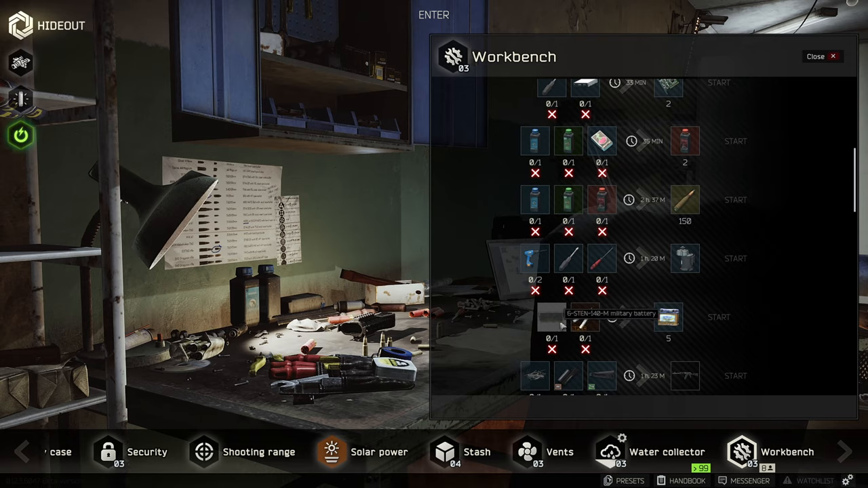
mouse_move(563, 326)
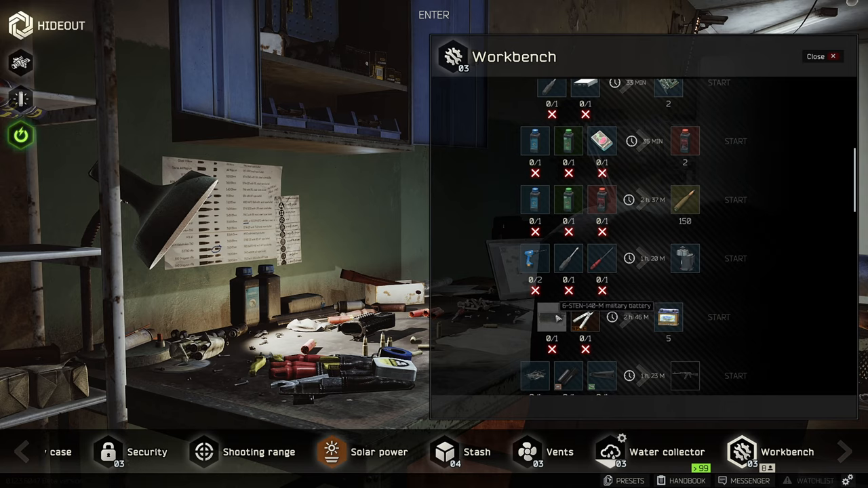
mouse_move(585, 322)
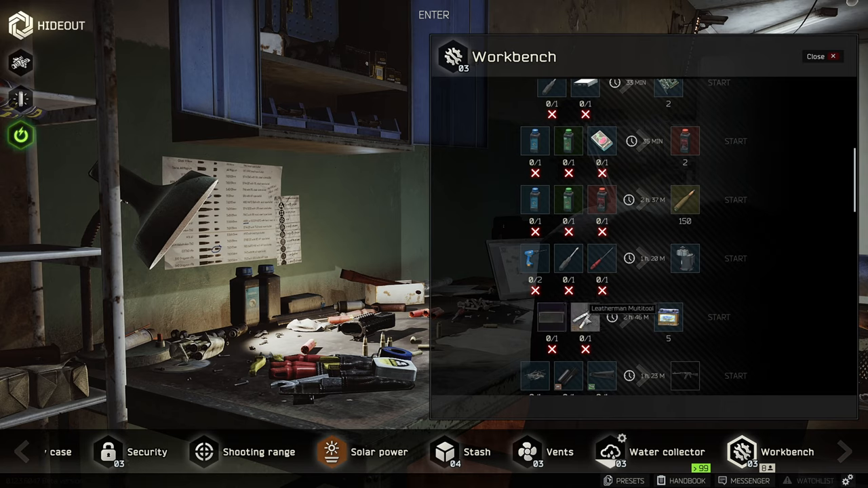
mouse_move(668, 322)
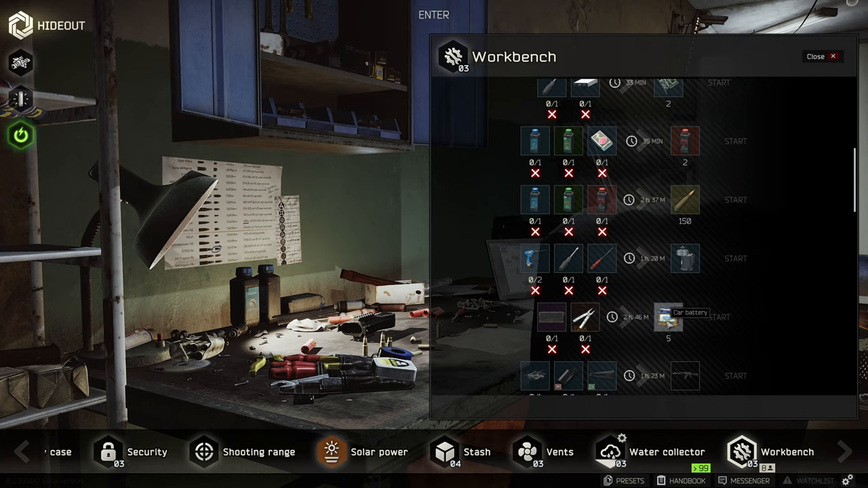
mouse_move(674, 329)
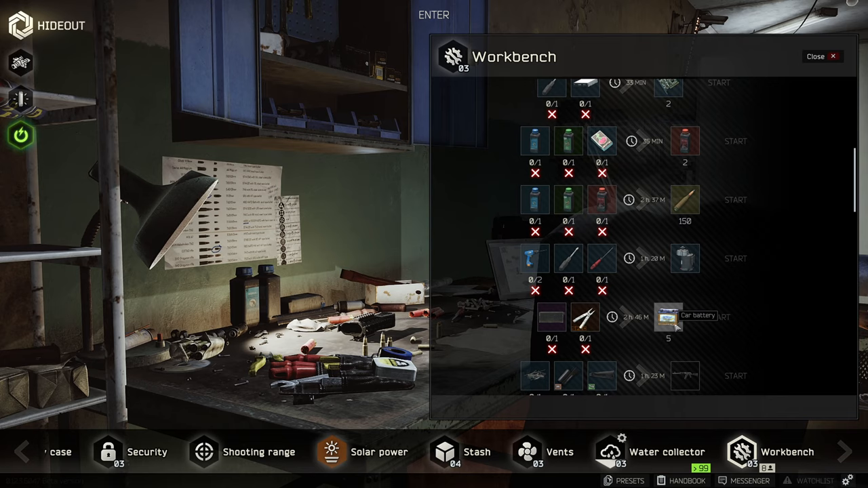
mouse_move(692, 317)
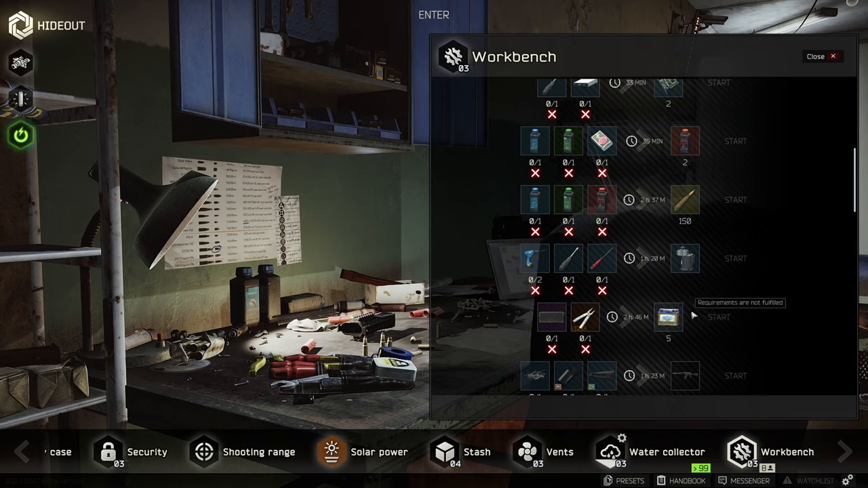
mouse_move(698, 324)
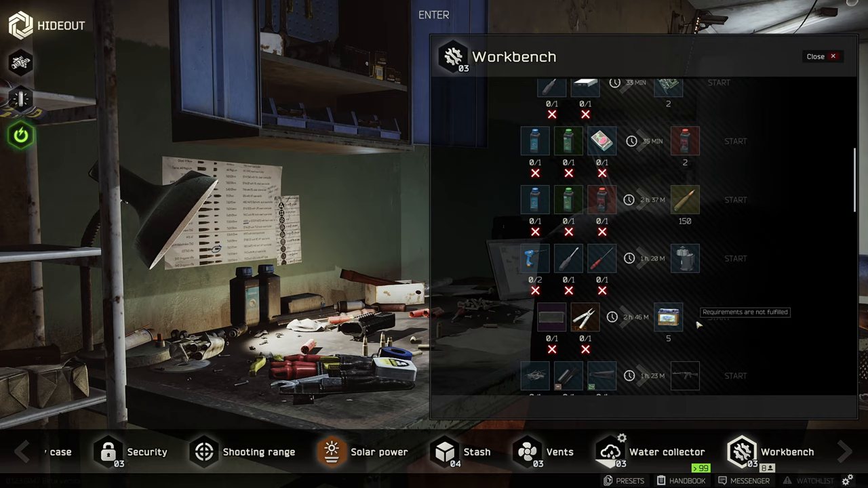
mouse_move(716, 265)
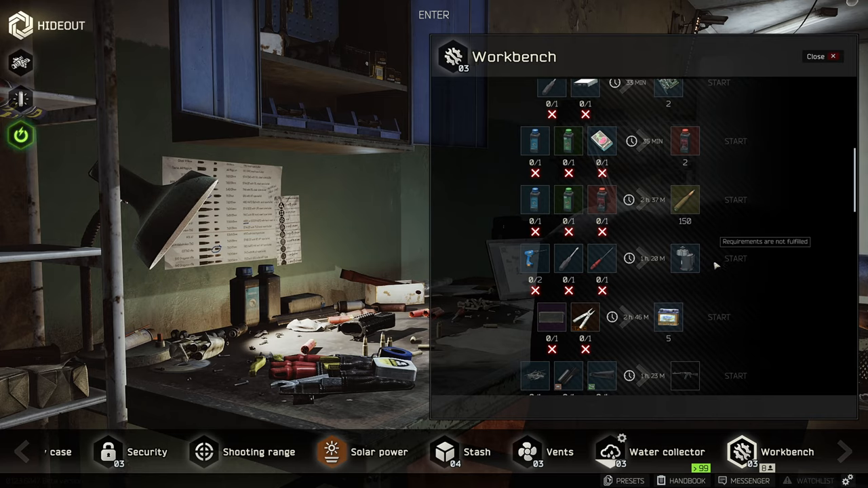
click(823, 57)
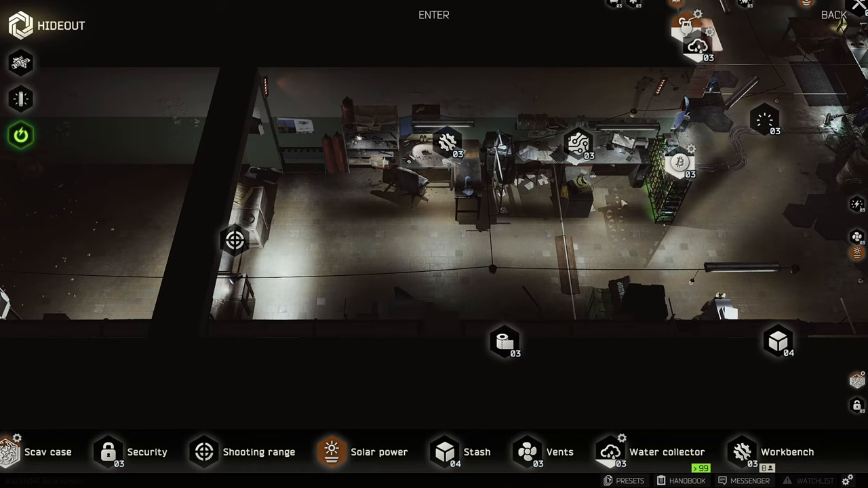
mouse_move(547, 292)
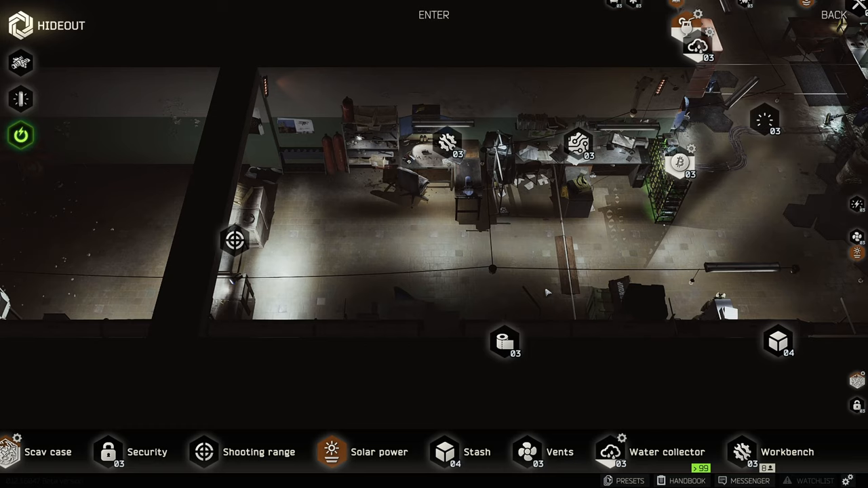
mouse_move(503, 343)
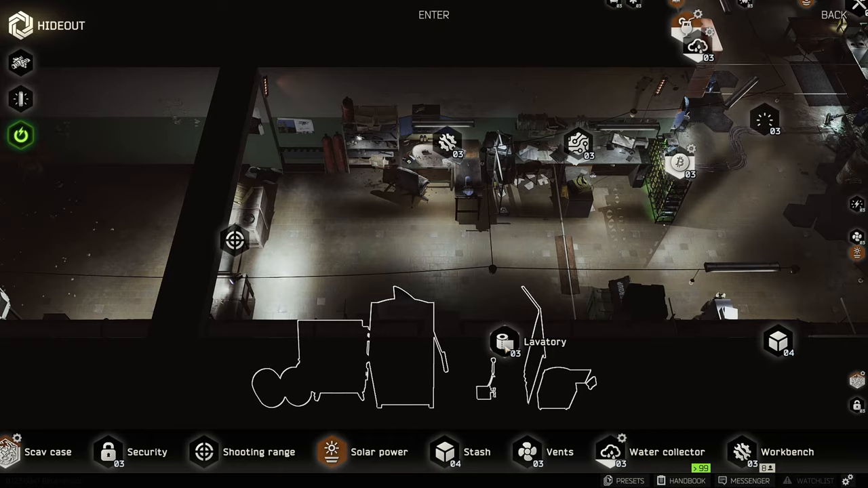
- Select the Lavatory icon to show its level-3 panel with toilet paper recipes
click(503, 345)
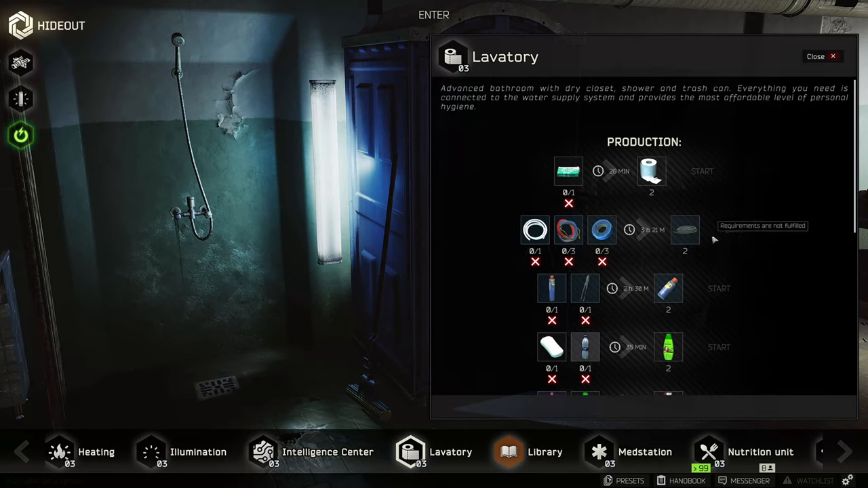
mouse_move(685, 231)
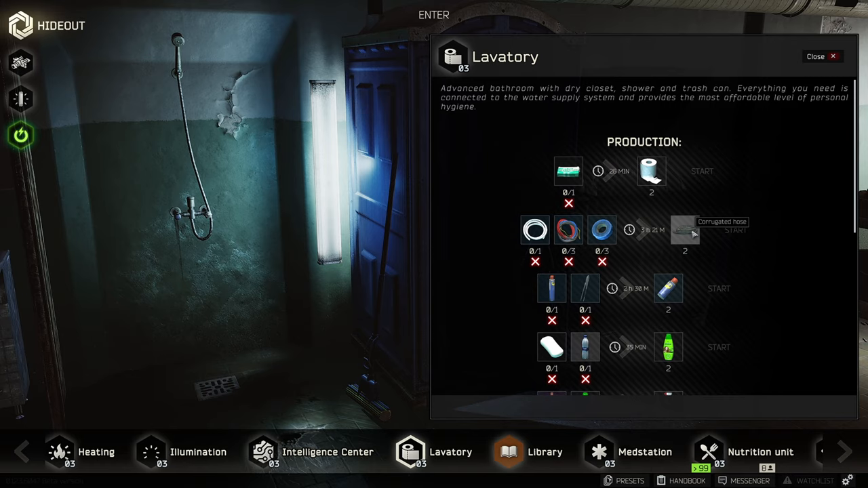
mouse_move(749, 238)
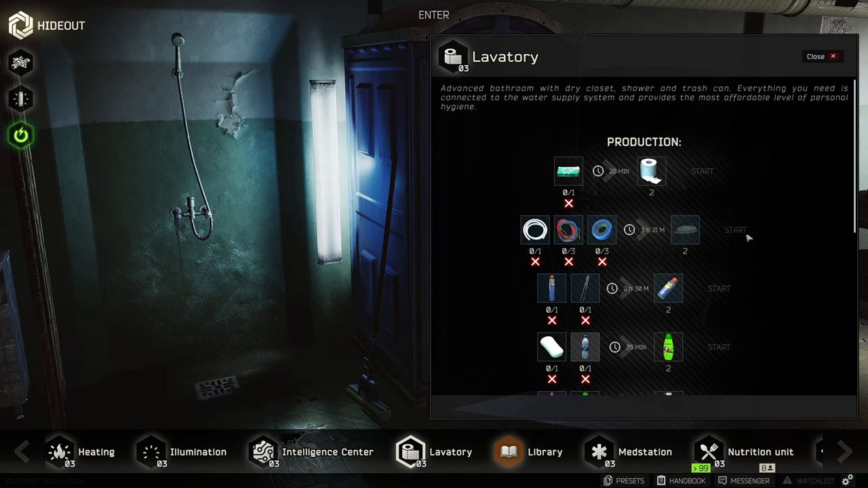
mouse_move(736, 232)
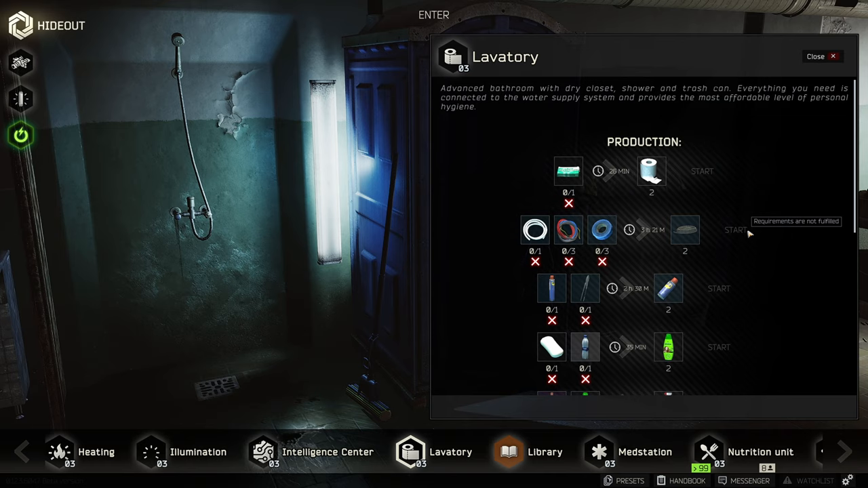
- Scroll the Lavatory recipes, then switch to the level-3 Intelligence Center
scroll(down, 3)
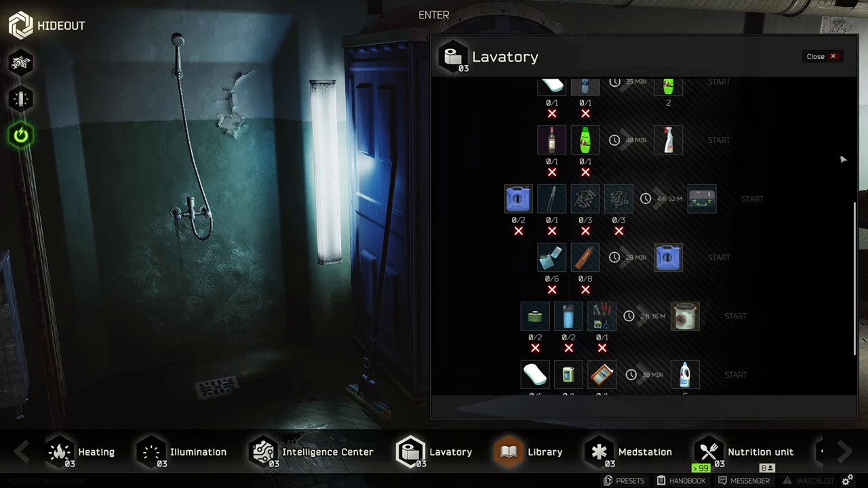
click(815, 57)
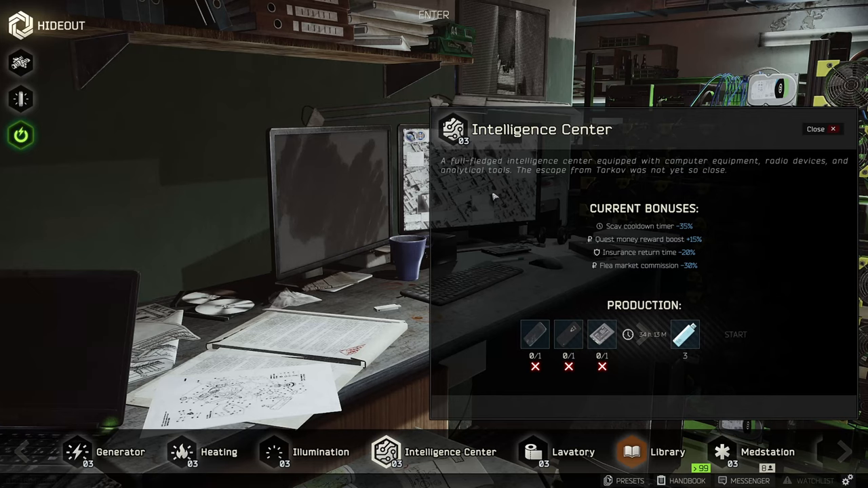
mouse_move(568, 385)
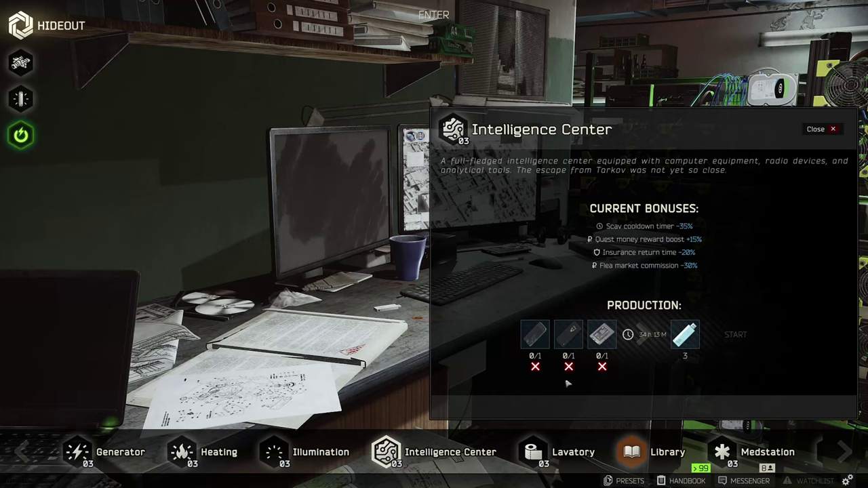
mouse_move(684, 334)
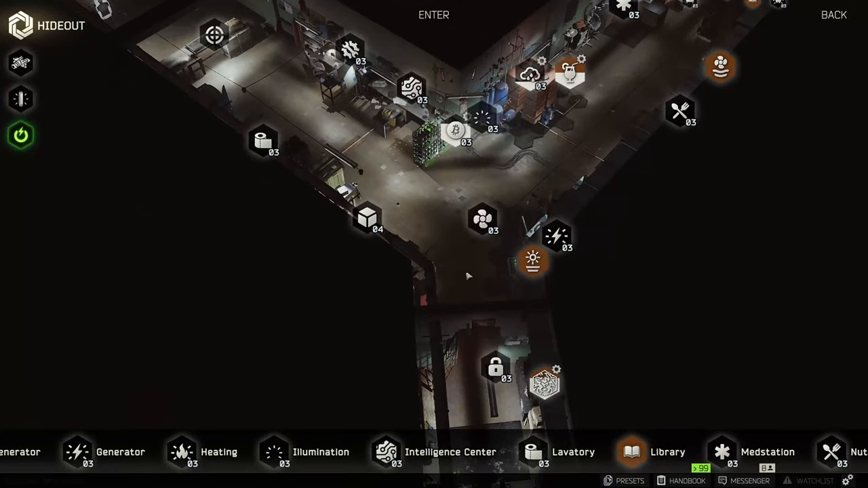
mouse_move(367, 219)
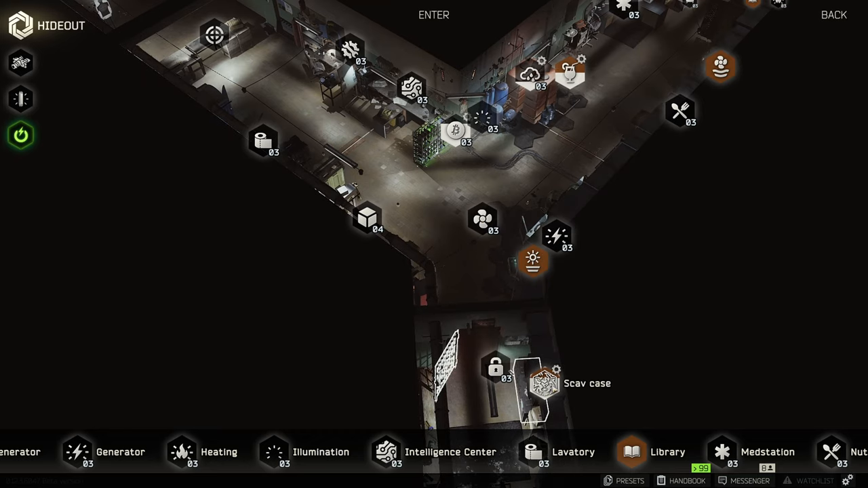
- Select the Scav case icon to see its item collection with about 1h54m left
click(540, 383)
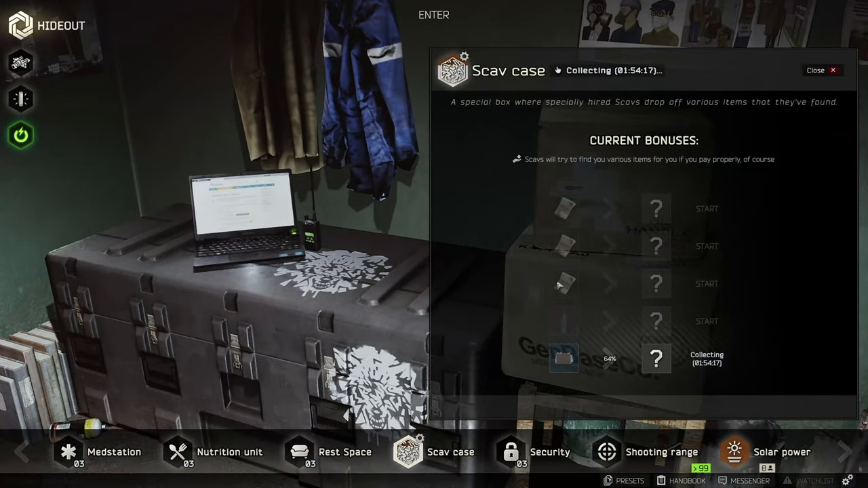
mouse_move(711, 288)
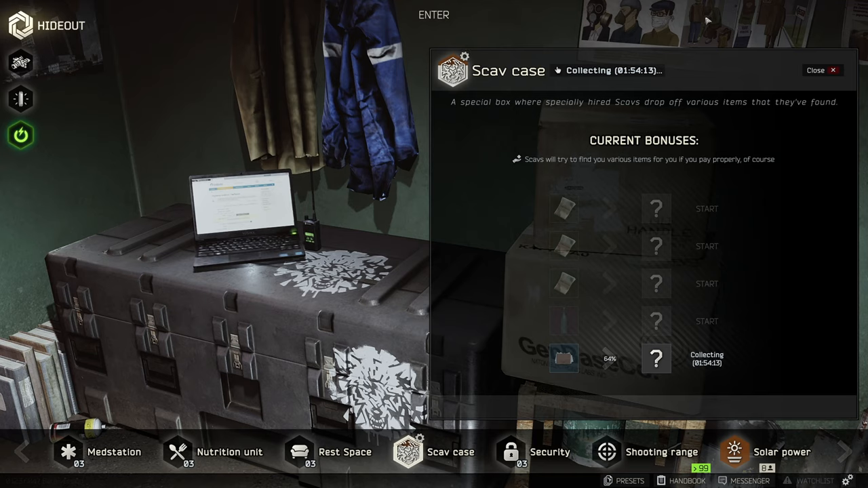
mouse_move(671, 37)
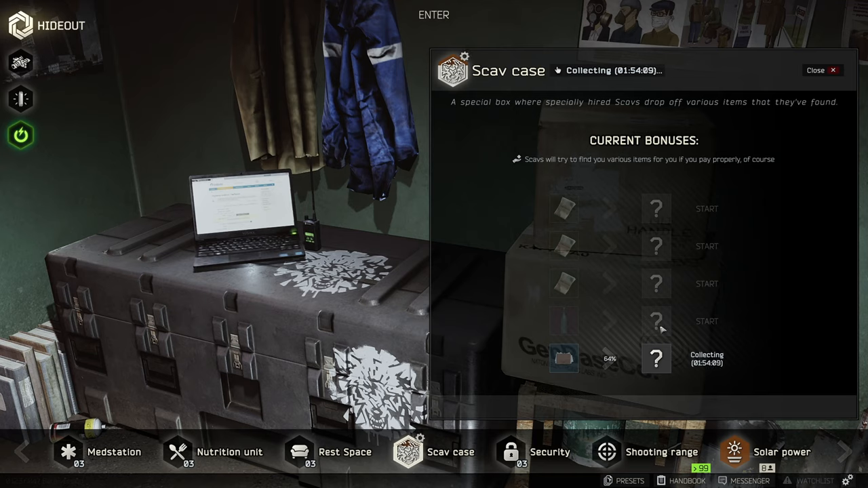
mouse_move(748, 251)
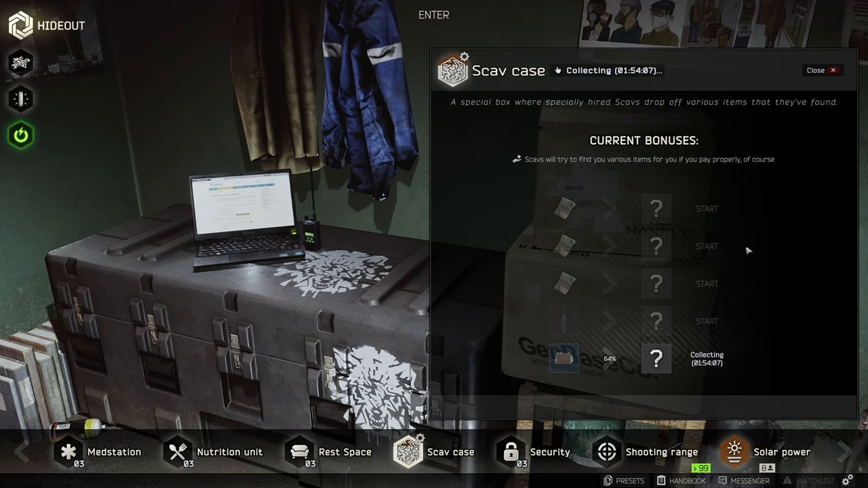
mouse_move(564, 359)
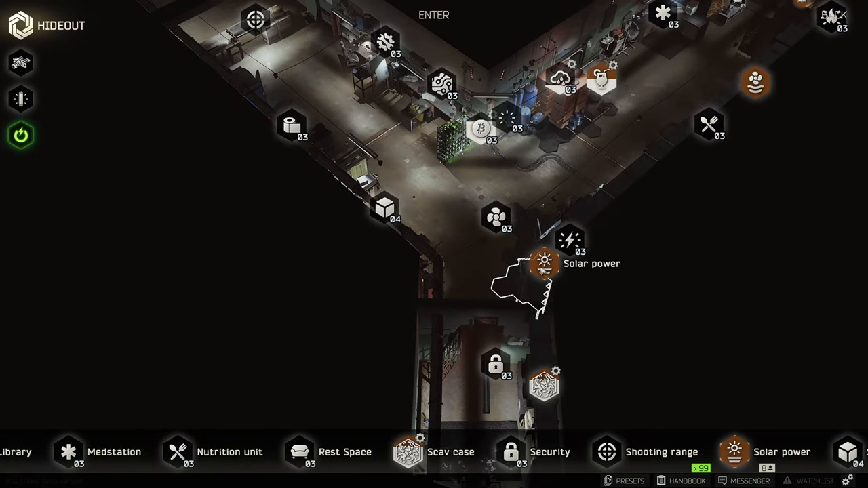
- Select the Generator icon beside Solar power to show 92% fuel with six cans
click(545, 261)
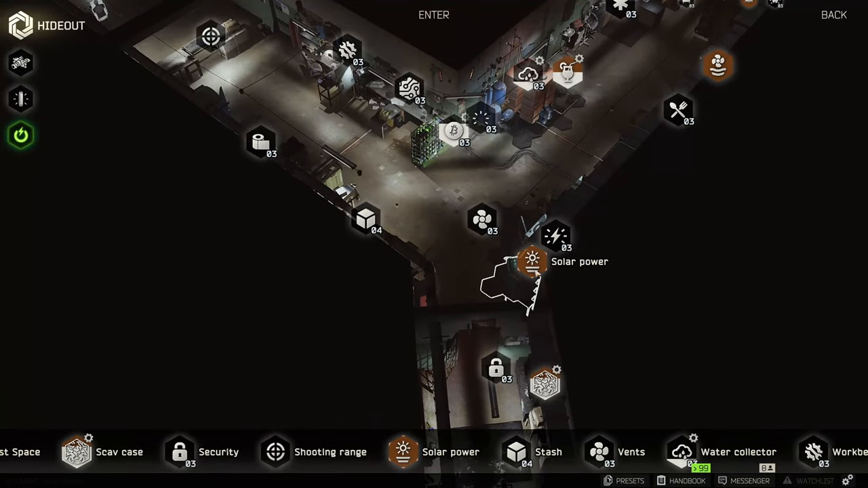
mouse_move(554, 236)
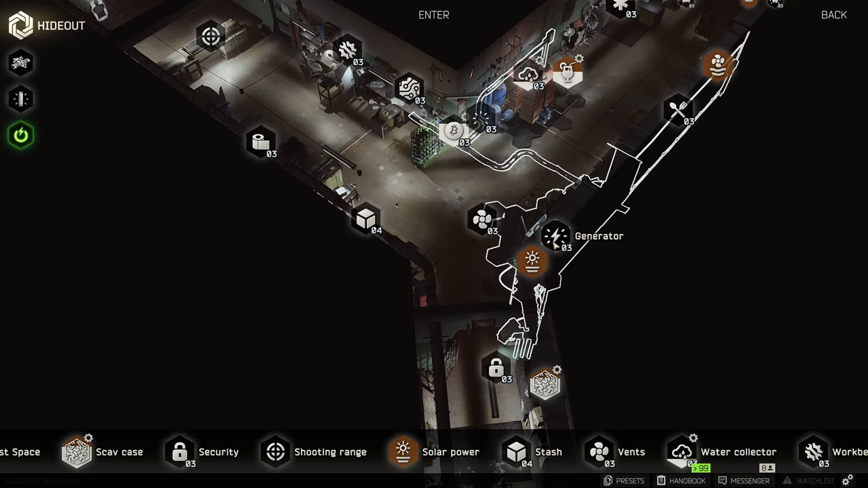
click(555, 236)
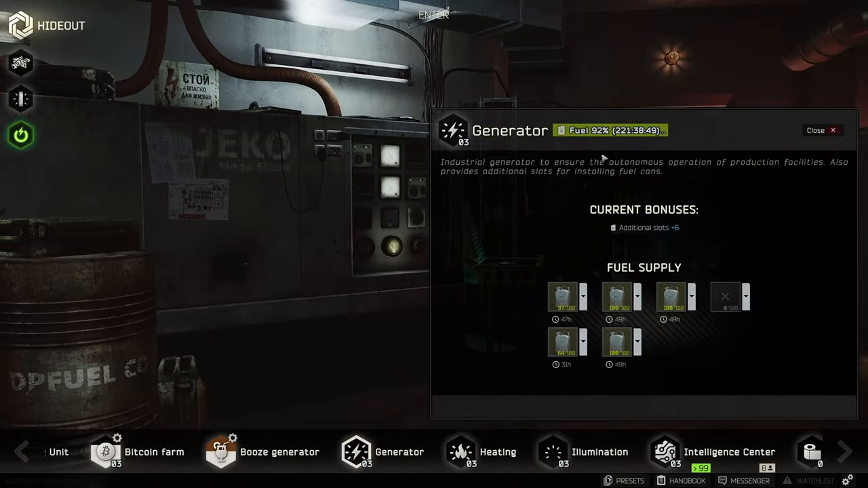
- Close the Generator panel and show the level-3 Bitcoin farm with 50/50 graphics cards
click(815, 130)
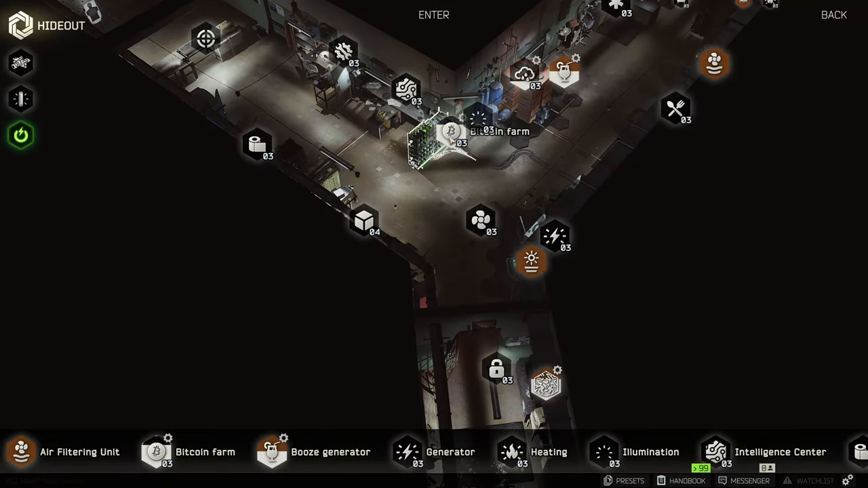
click(451, 143)
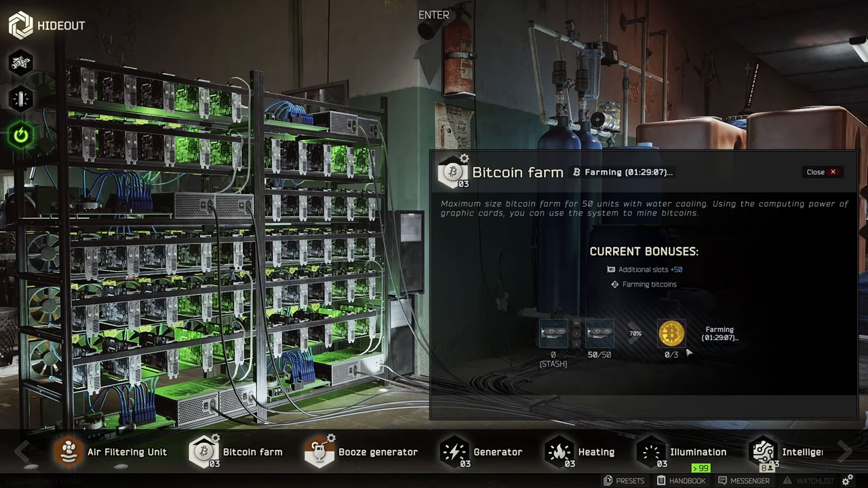
mouse_move(842, 305)
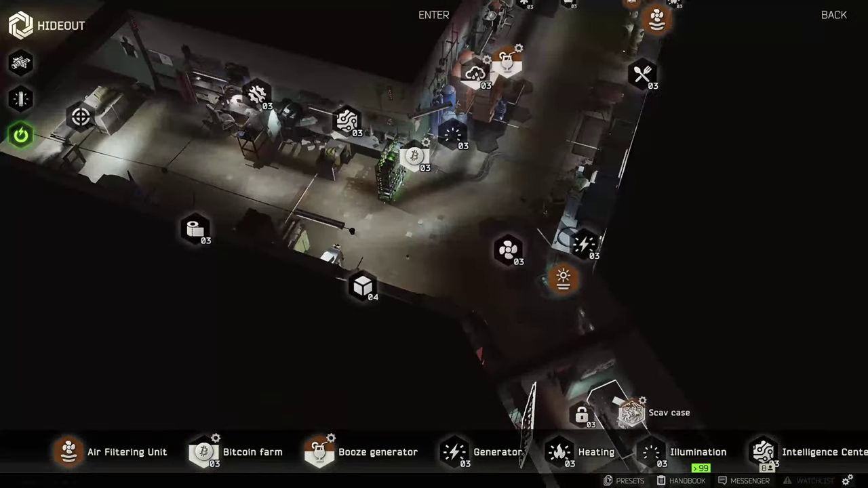
mouse_move(501, 217)
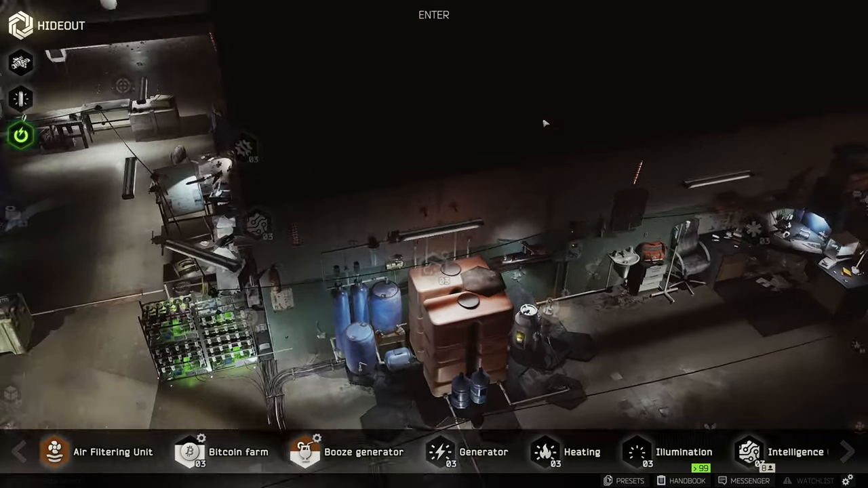
- Show the level-3 Water collector with a 28% purified-water craft and +36 WP/hr hydration
click(666, 451)
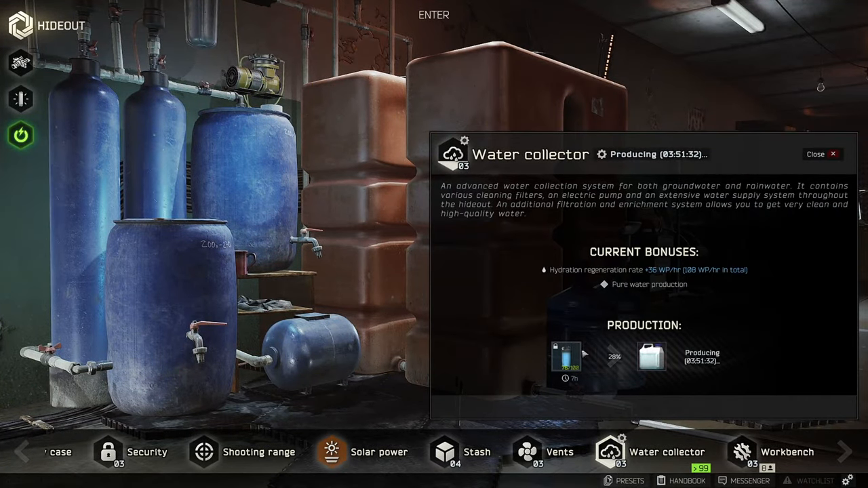
mouse_move(651, 356)
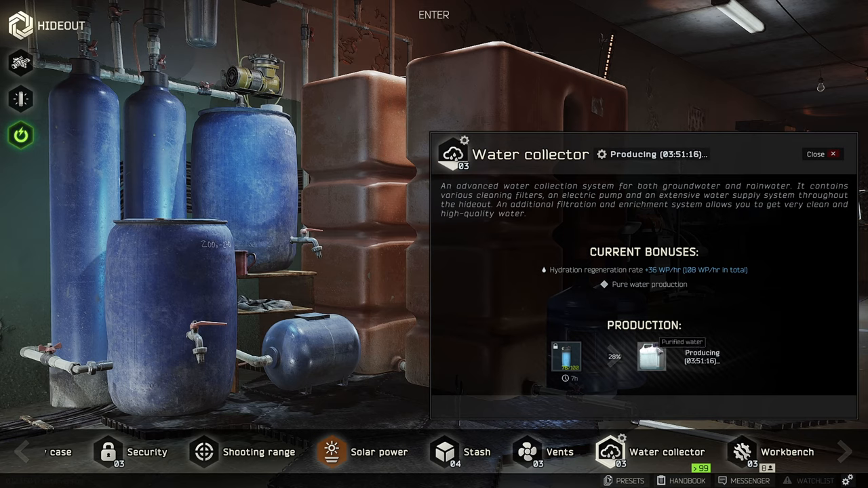
mouse_move(702, 377)
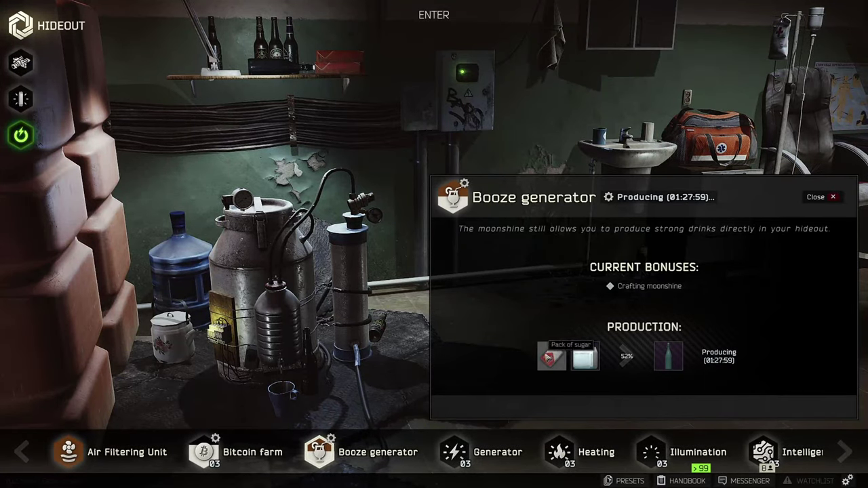
mouse_move(584, 356)
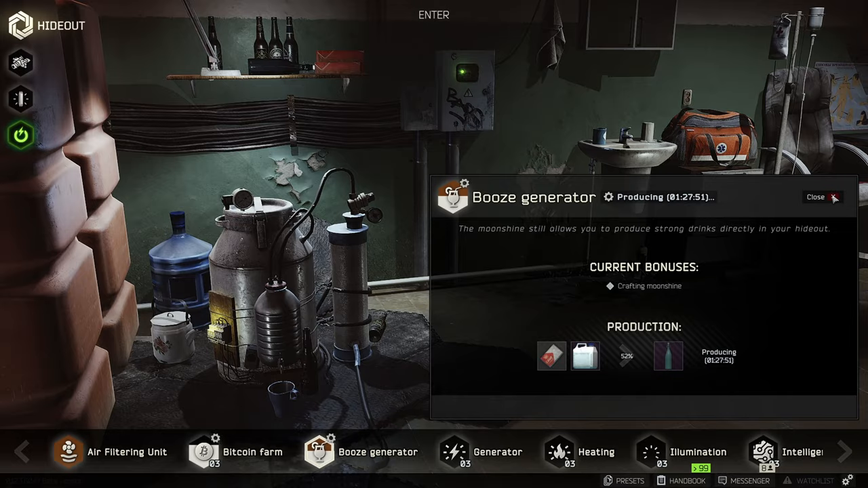
- Close the Booze generator panel and show the level-3 Nutrition unit's bonuses and cooking recipes
click(815, 196)
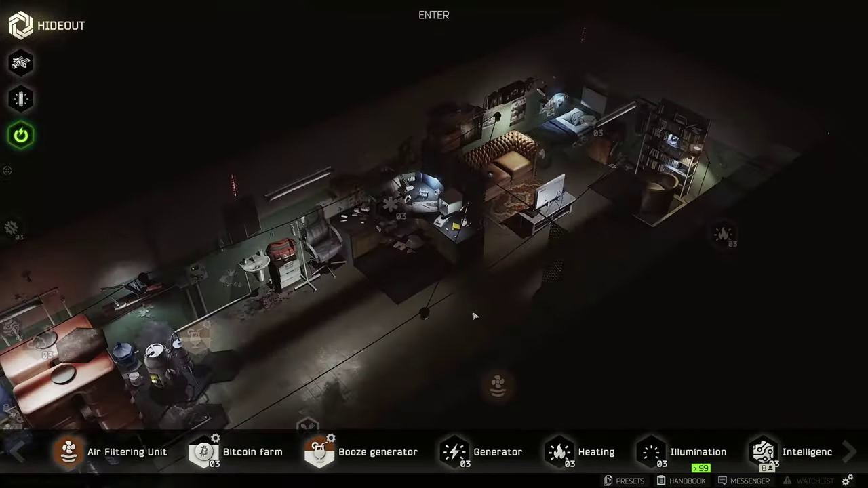
click(451, 452)
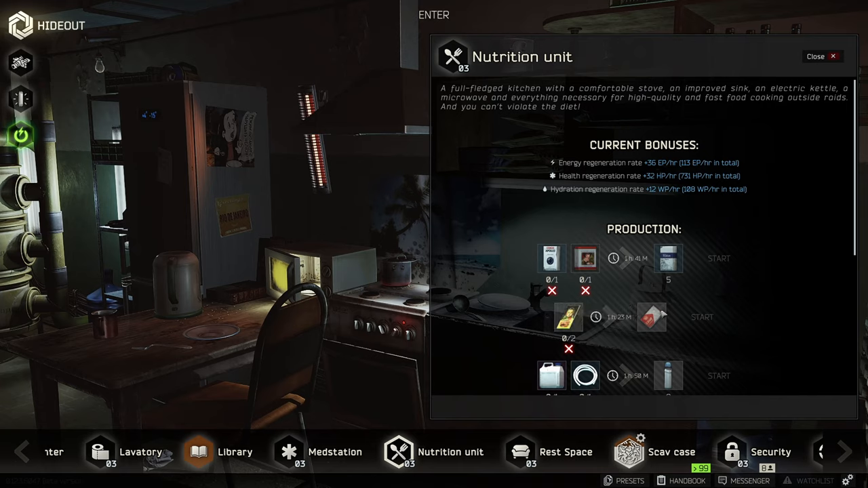
click(820, 57)
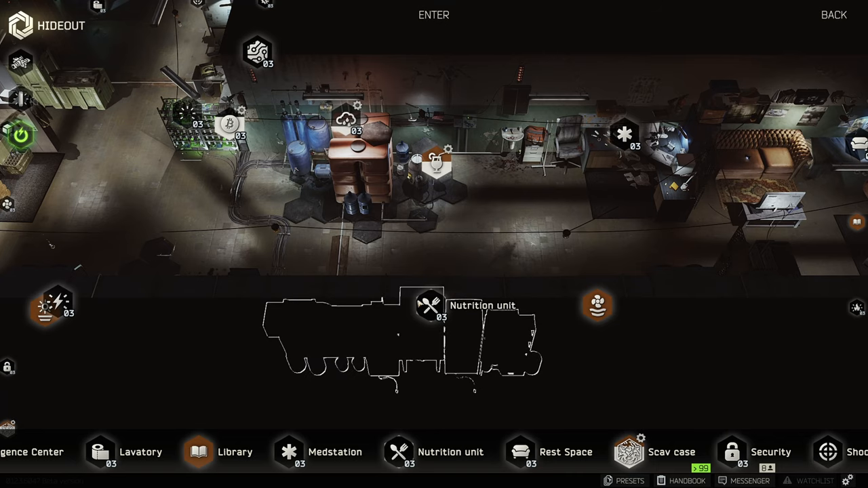
mouse_move(434, 169)
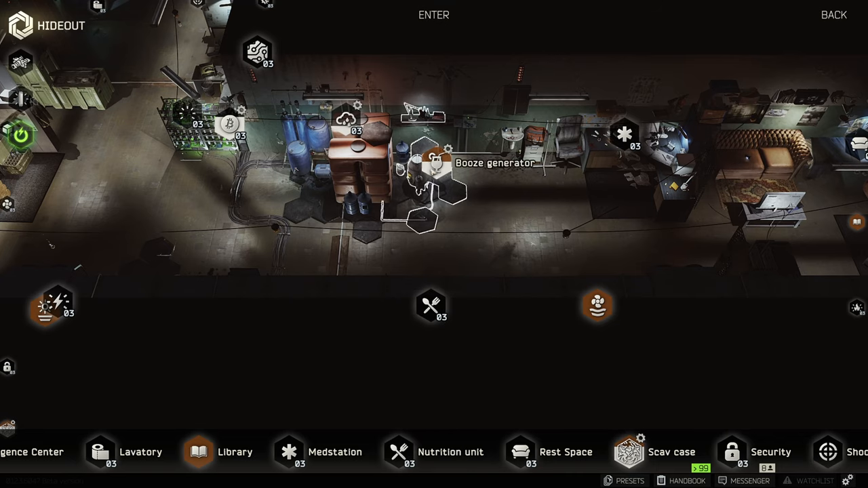
mouse_move(346, 119)
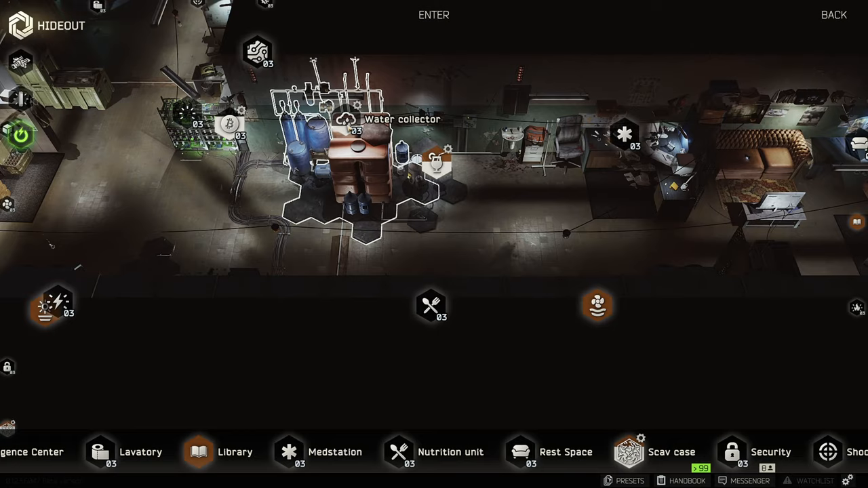
- Show the Water collector details, then switch to the level-3 Lavatory module
click(346, 118)
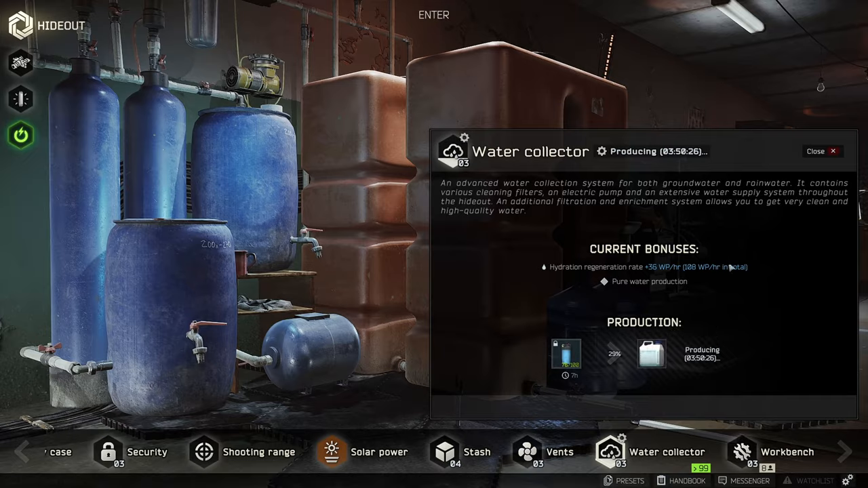
click(821, 151)
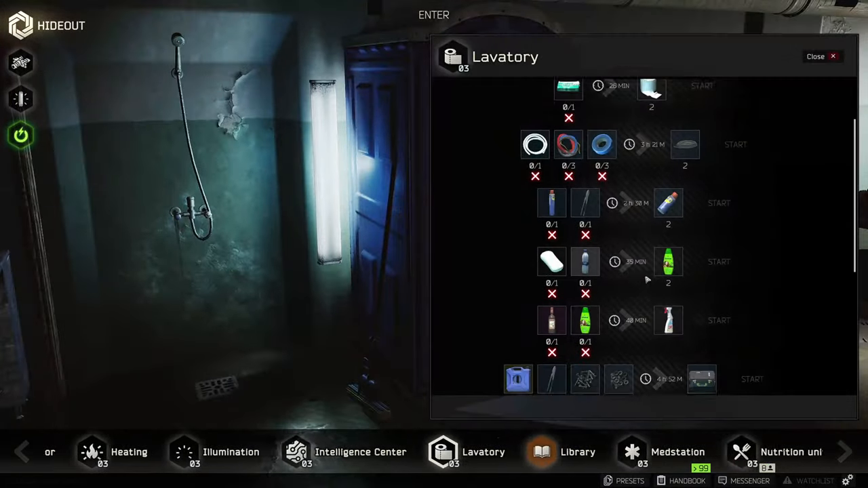
- Close the Lavatory and scroll through the level-3 Medstation's health bonus and medical crafts
scroll(down, 3)
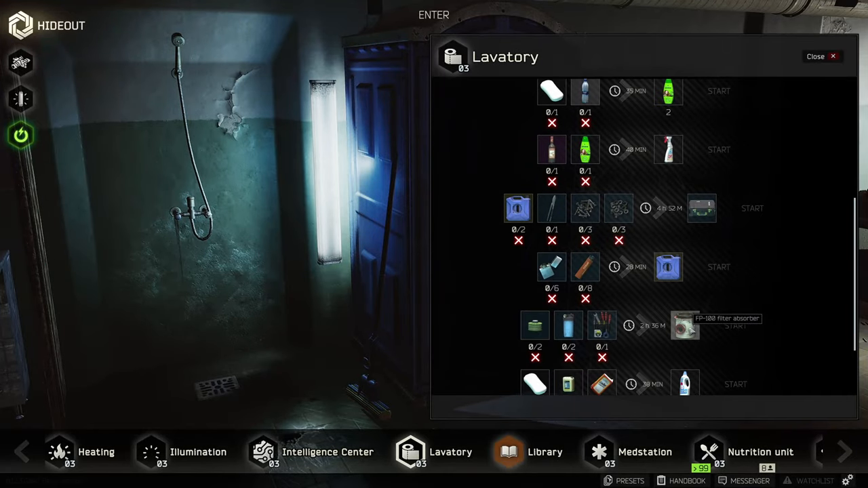
click(816, 57)
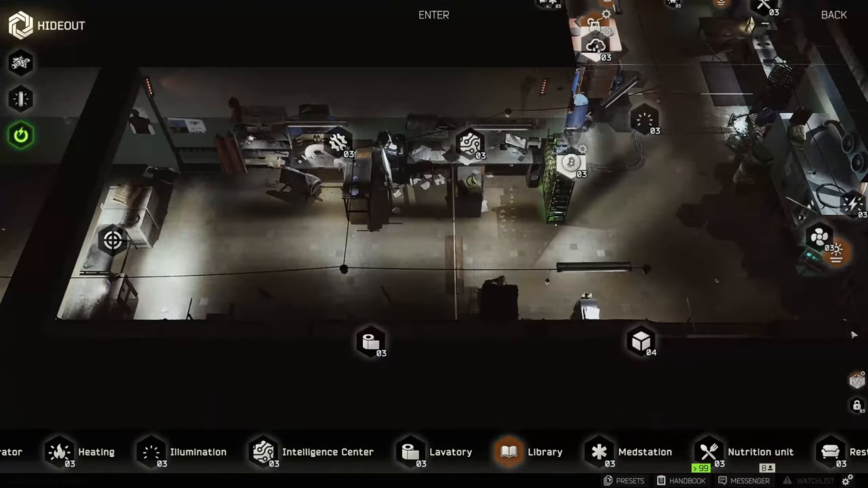
click(645, 452)
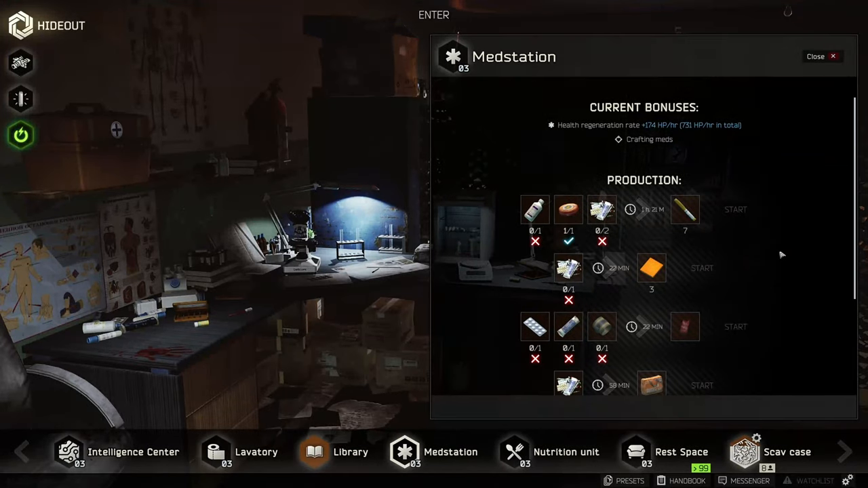
mouse_move(651, 268)
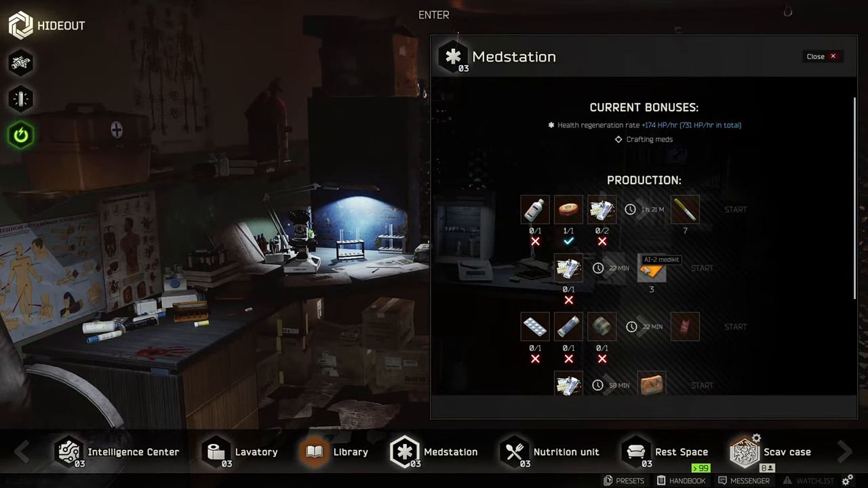
scroll(down, 3)
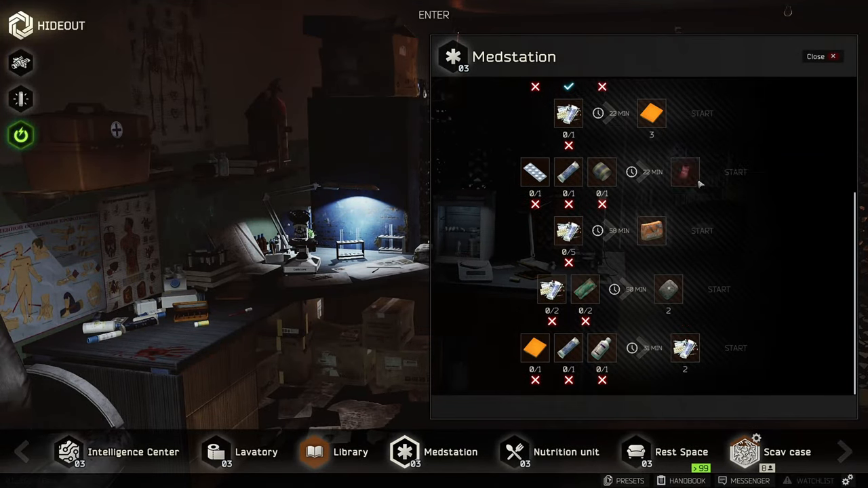
mouse_move(685, 172)
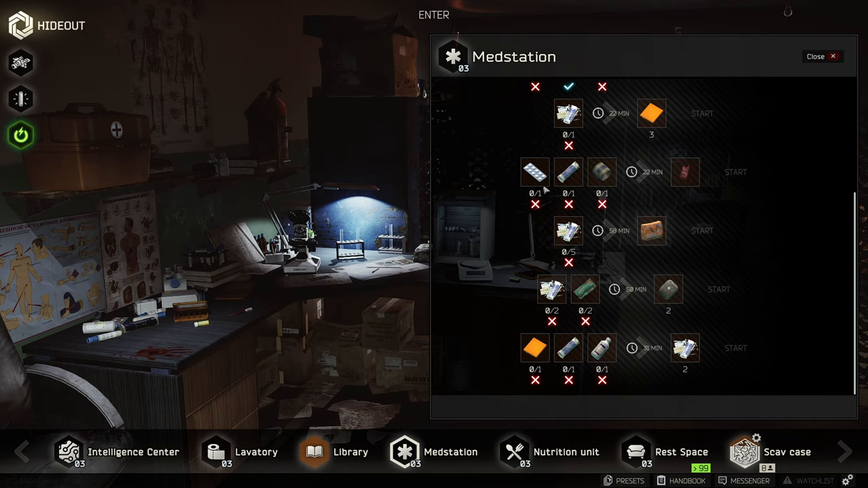
mouse_move(646, 298)
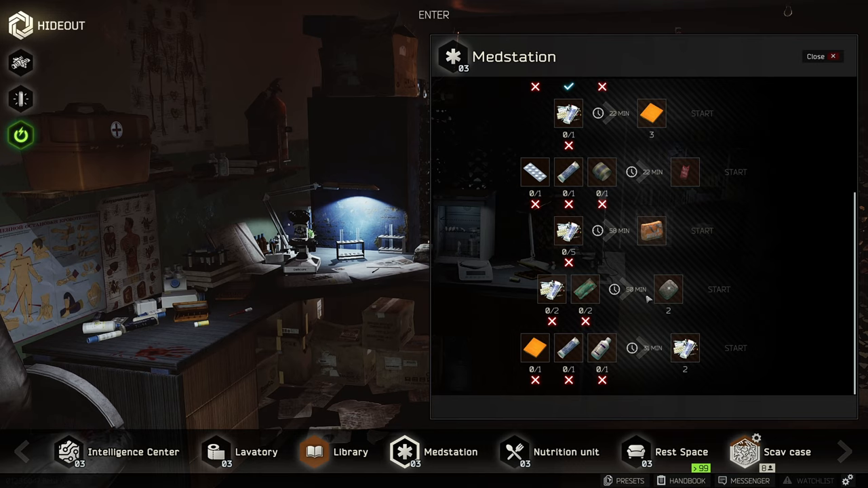
mouse_move(667, 289)
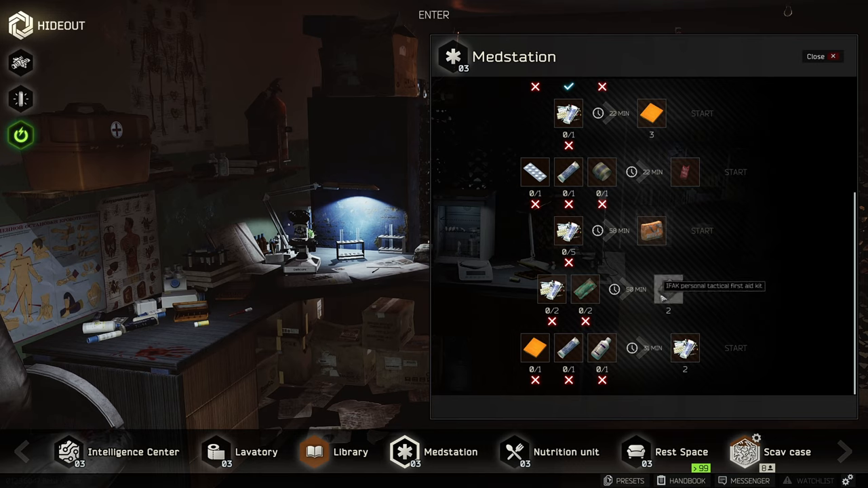
mouse_move(832, 61)
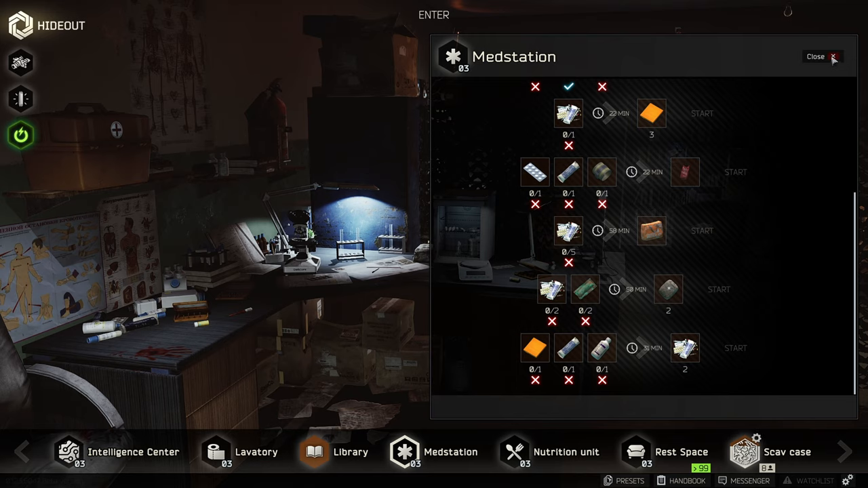
mouse_move(750, 162)
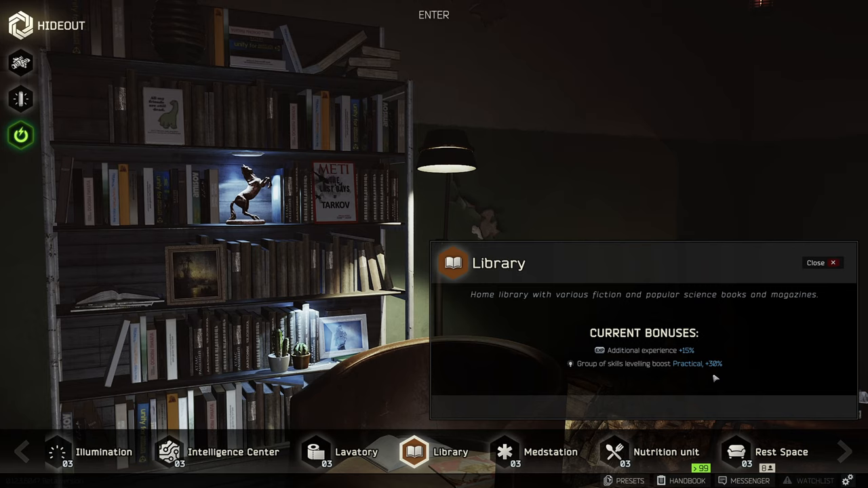
mouse_move(716, 373)
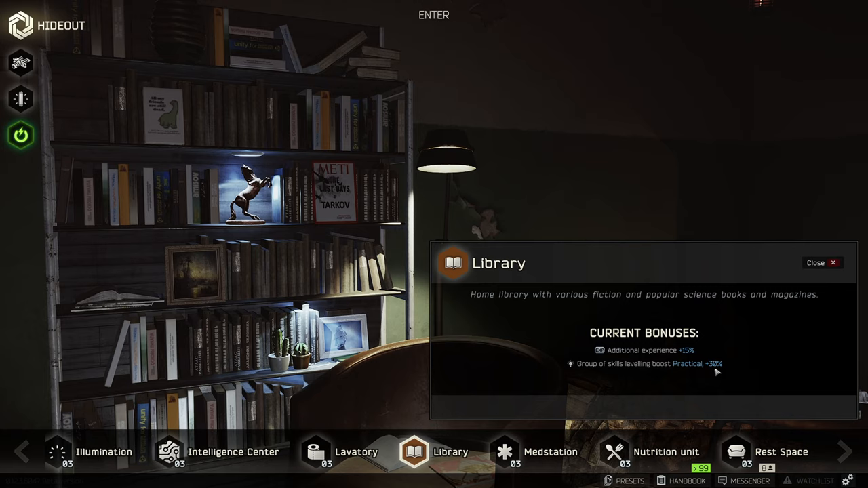
mouse_move(653, 371)
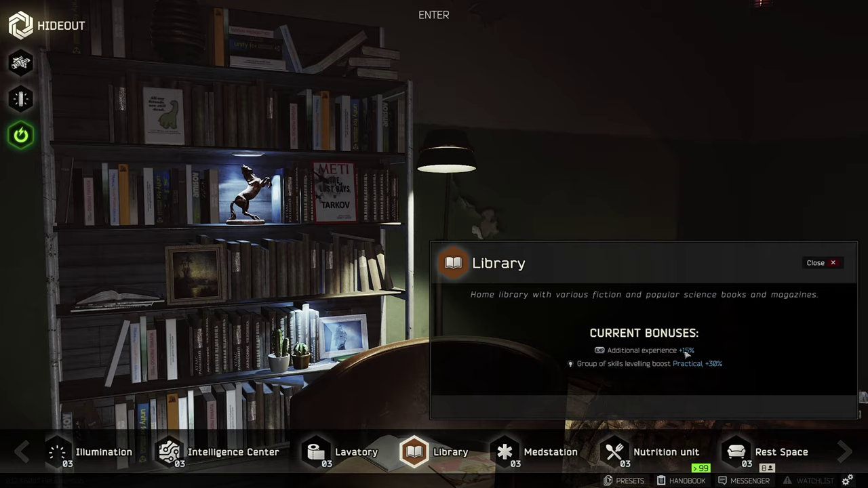
- Close the Library after reading its +15% experience and +30% Practical skills bonuses
click(823, 263)
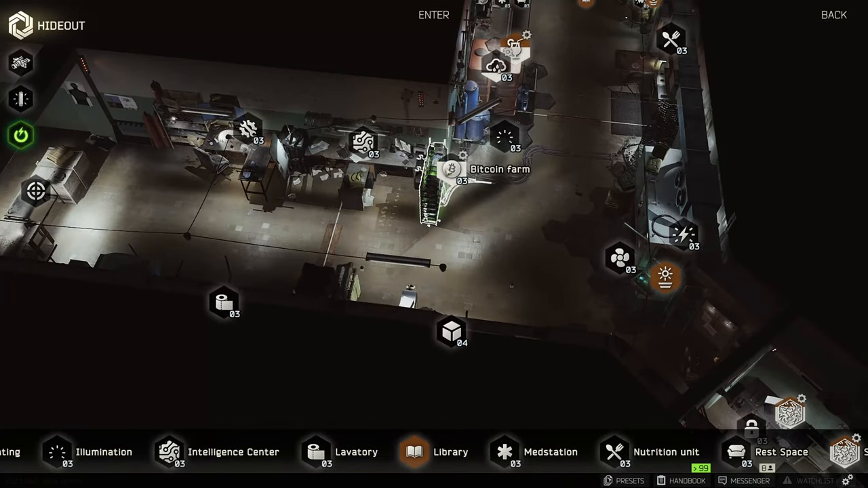
mouse_move(250, 128)
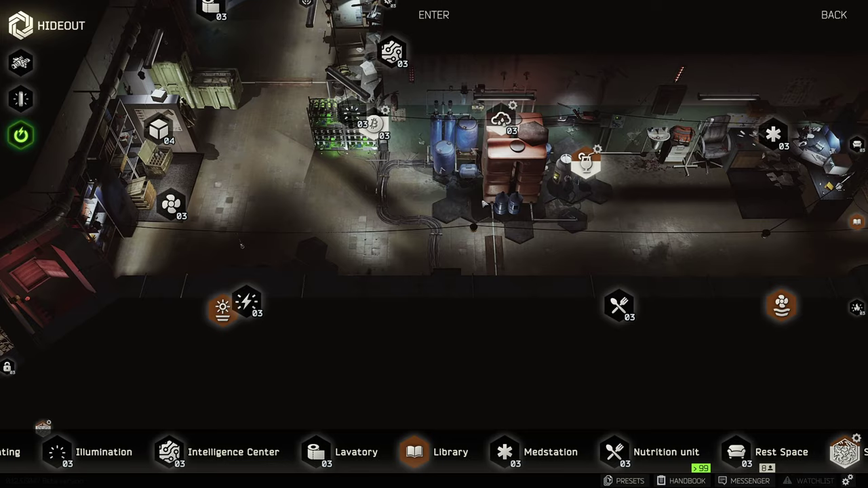
mouse_move(529, 234)
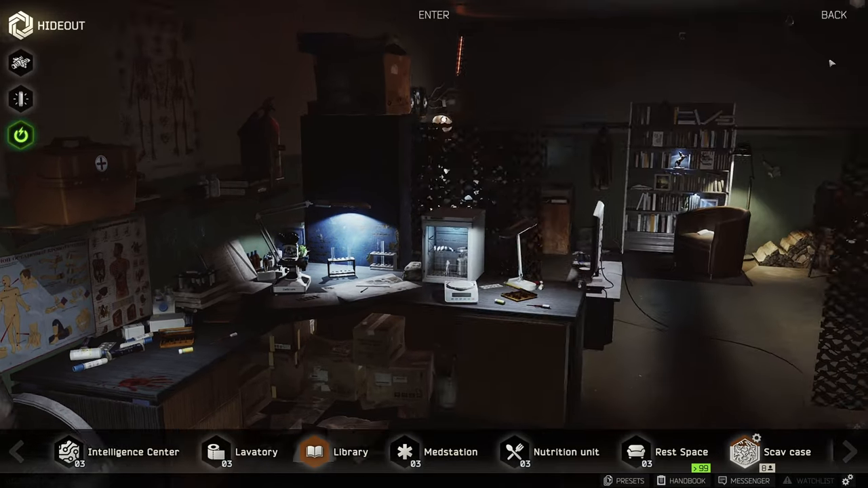
- View the Nutrition unit's regeneration bonuses and cooking recipes, then close it
click(549, 452)
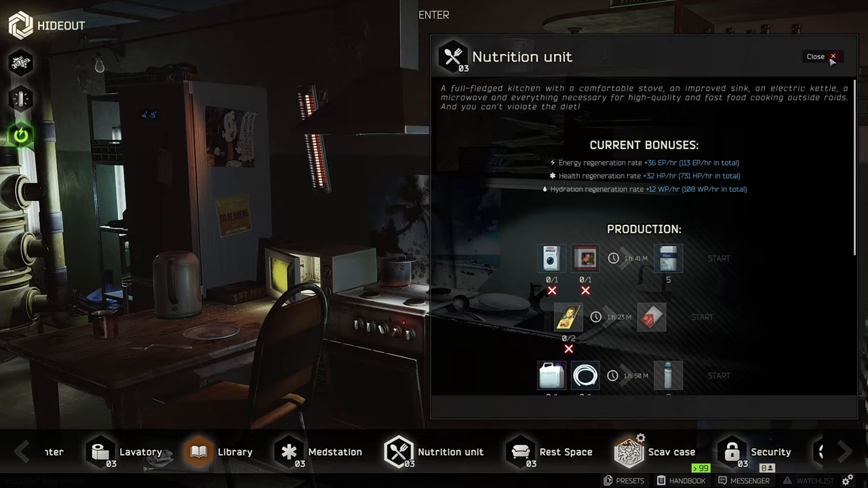
click(815, 56)
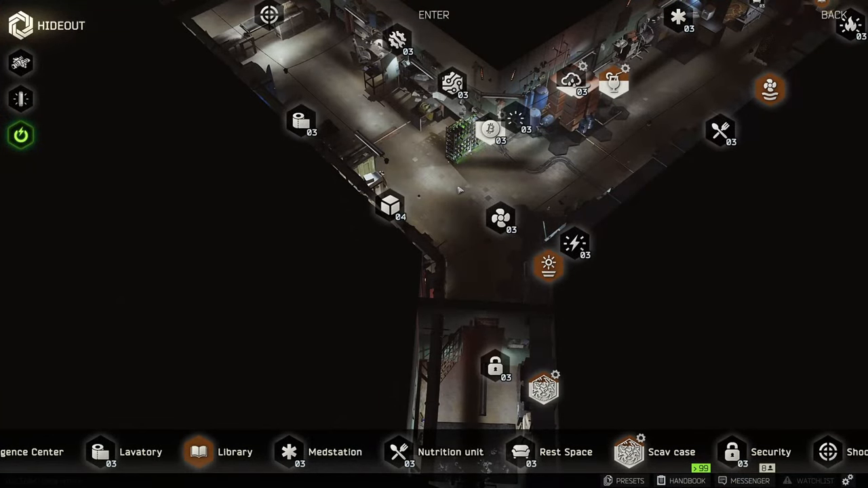
mouse_move(497, 169)
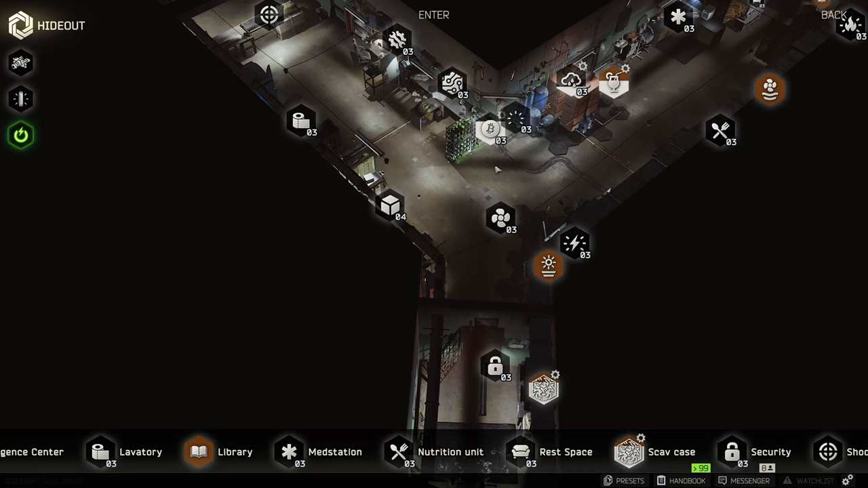
mouse_move(622, 147)
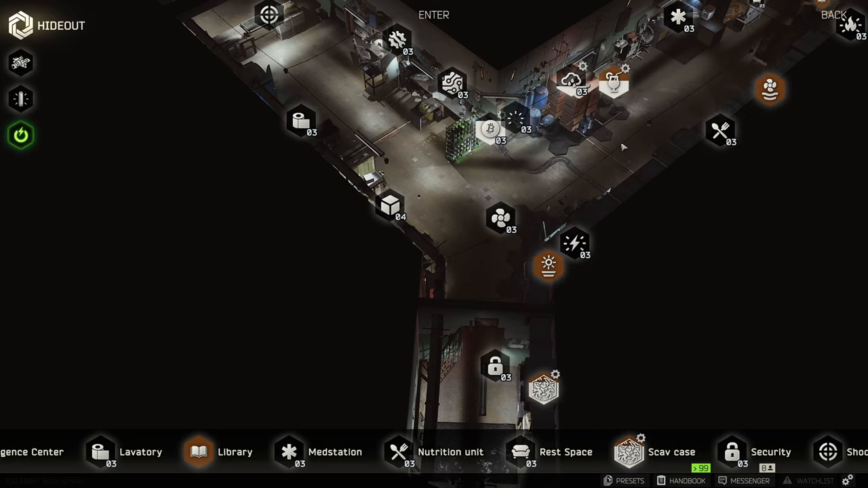
mouse_move(684, 175)
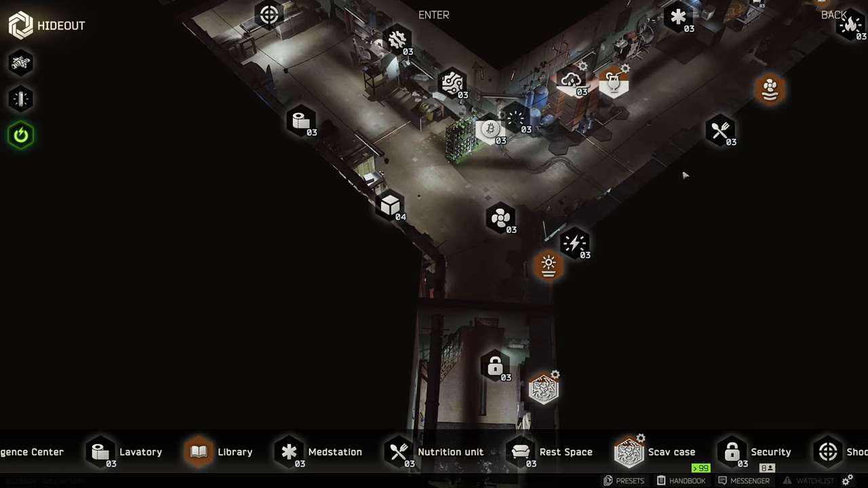
mouse_move(490, 160)
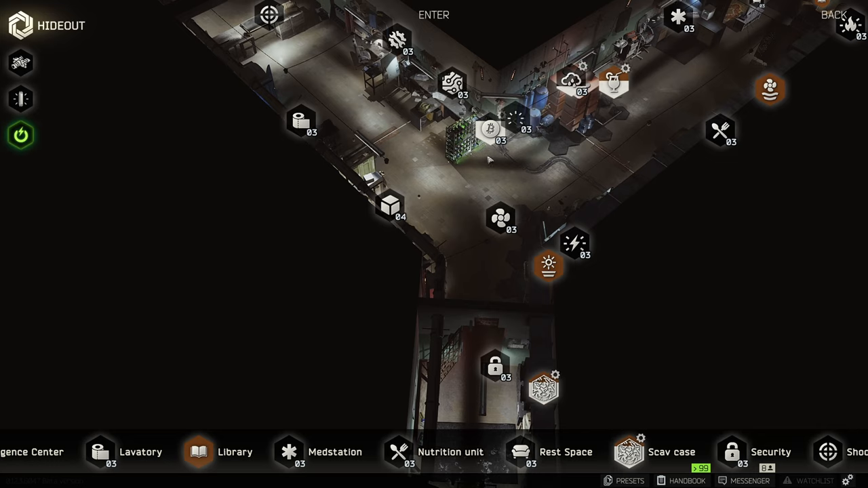
mouse_move(427, 196)
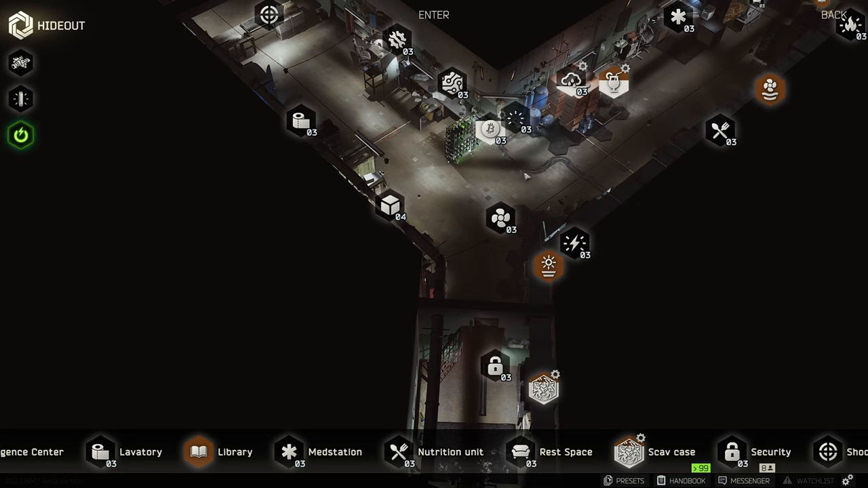
mouse_move(600, 190)
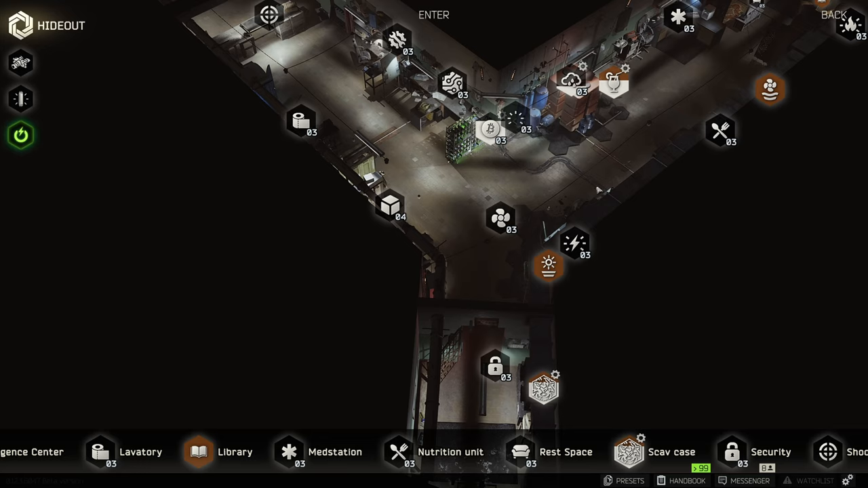